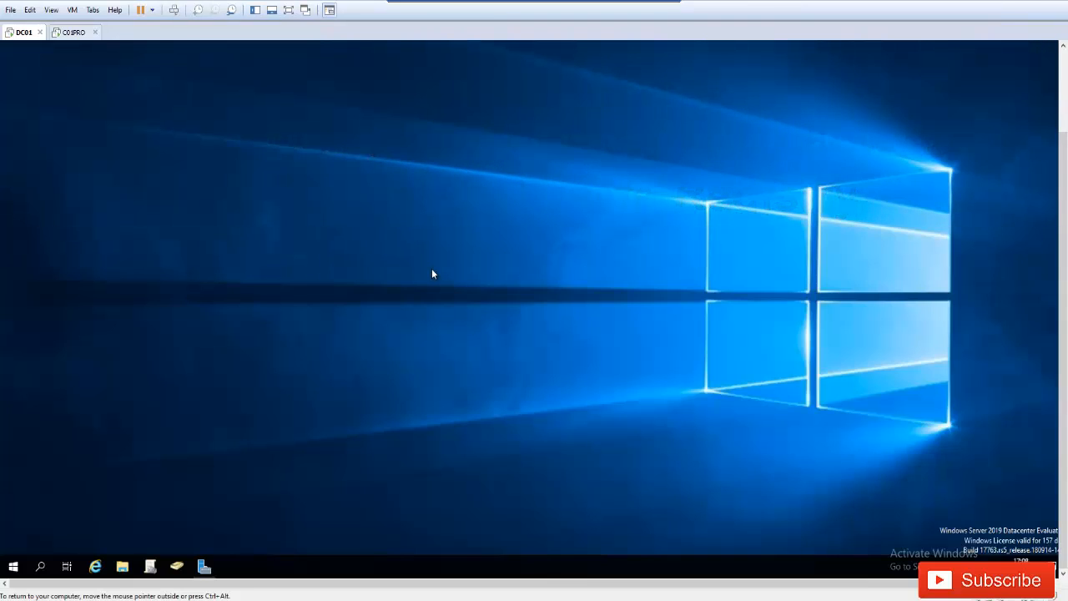
mouse_move(223, 288)
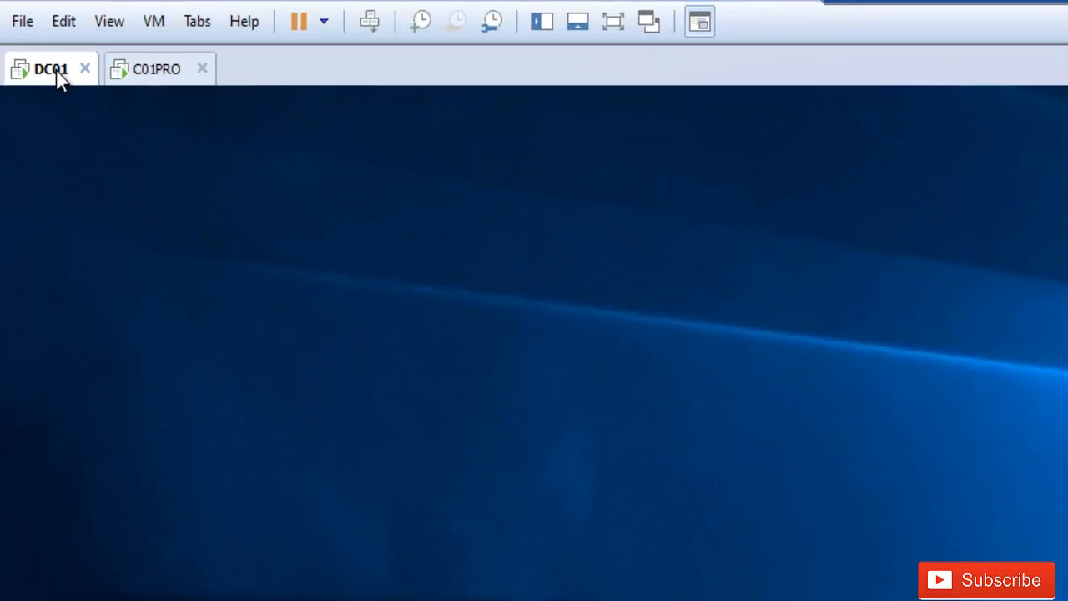
Step: Check the C01PRO VM, return to DC01, and launch regedit
left_click(154, 69)
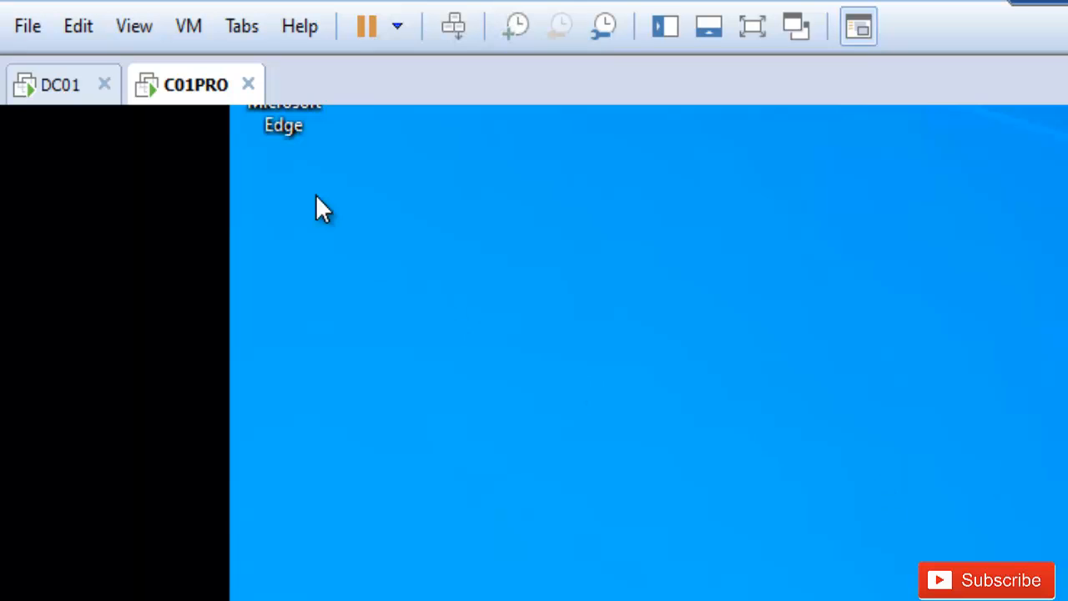
left_click(40, 55)
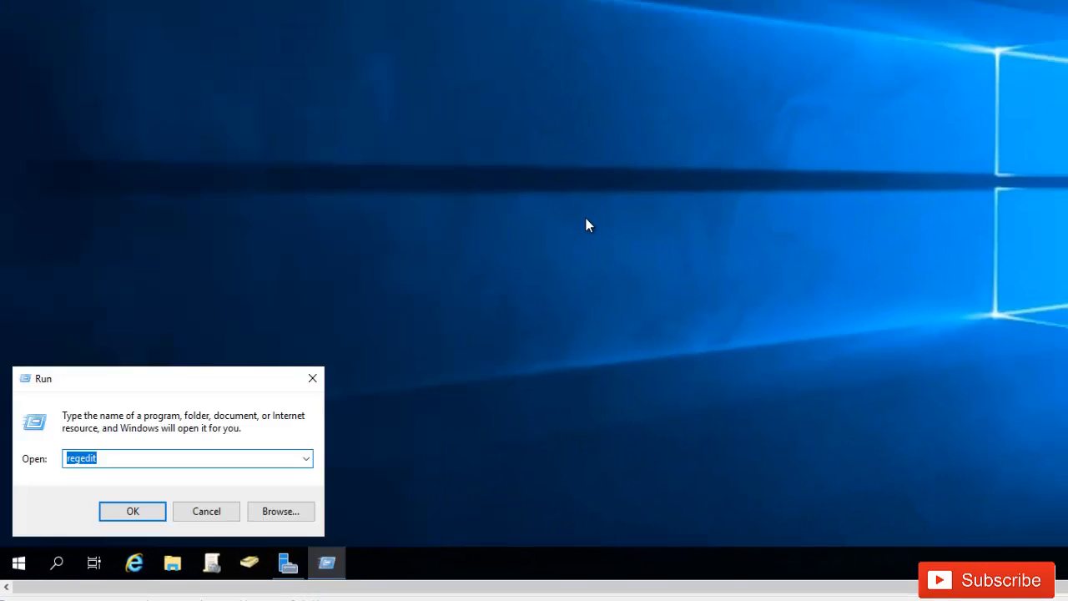
type("rege")
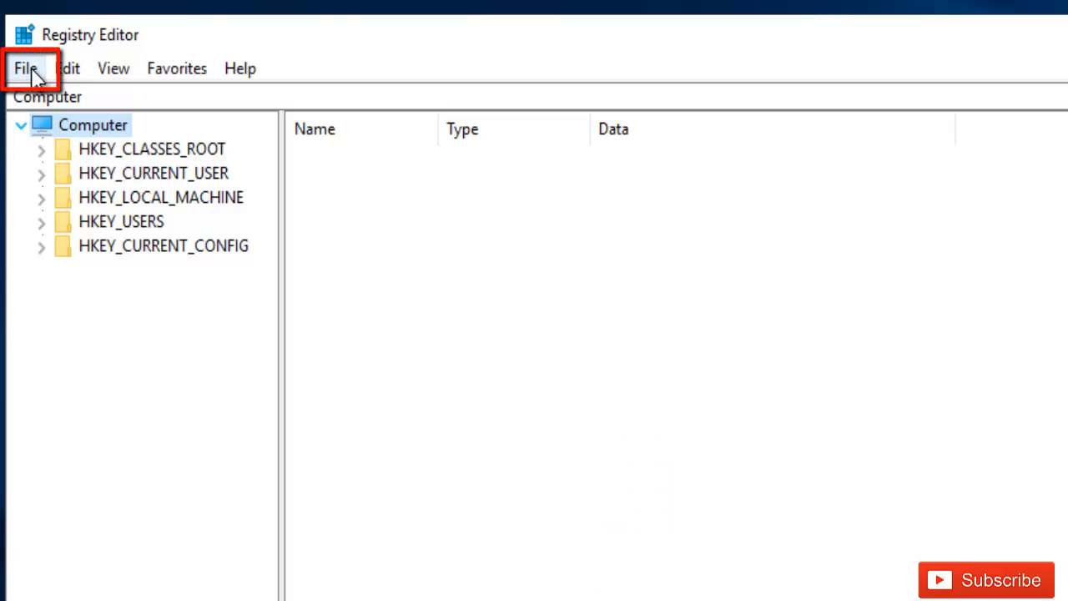
Step: Choose File > Connect Network Registry to reach the Select Computer dialog
left_click(26, 68)
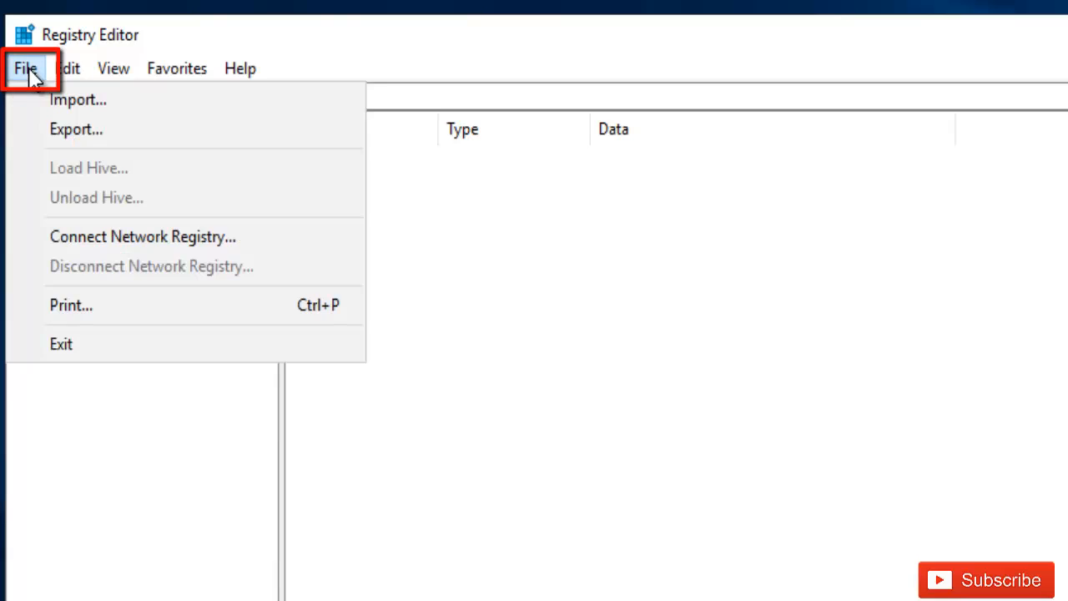
mouse_move(151, 242)
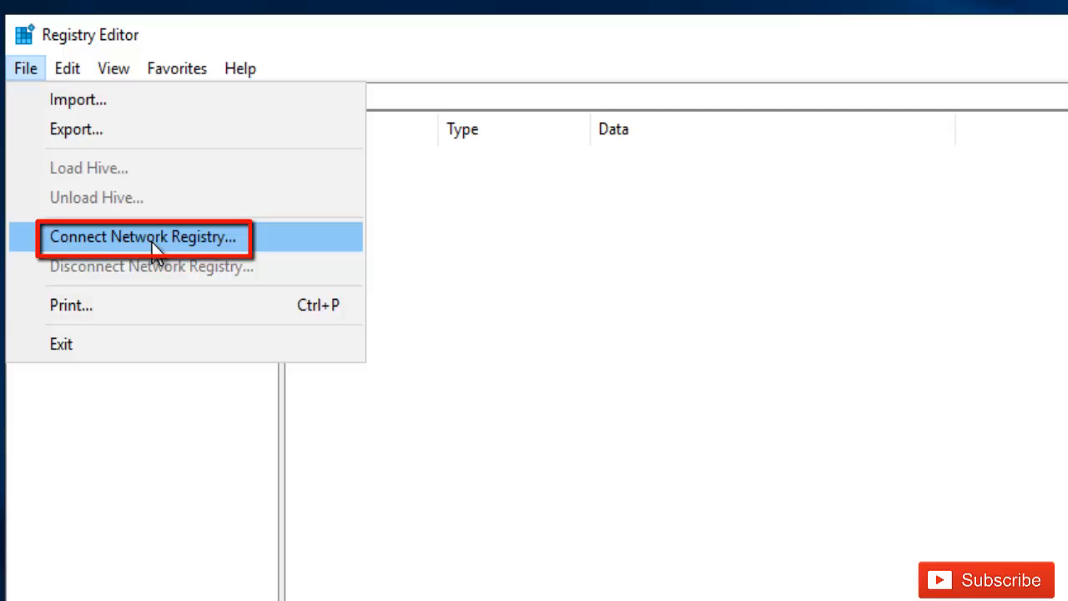
left_click(143, 236)
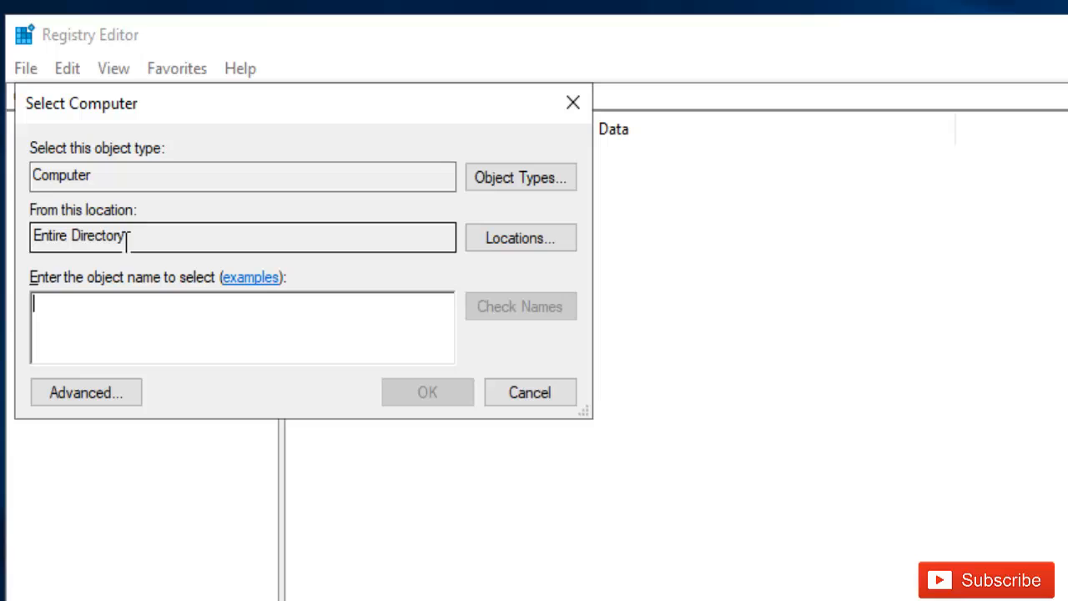
mouse_move(122, 235)
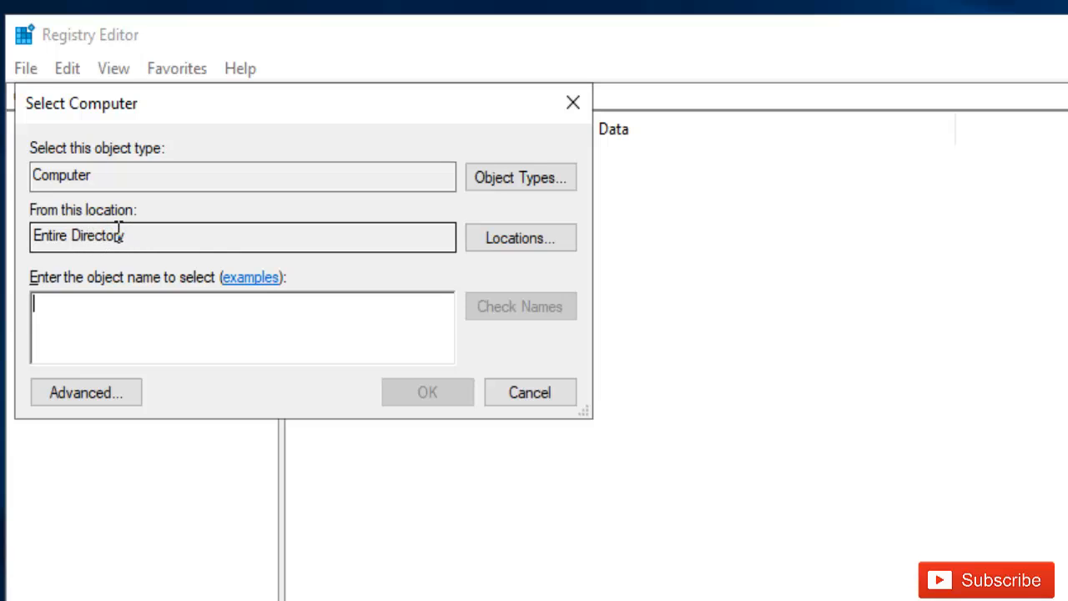
mouse_move(513, 298)
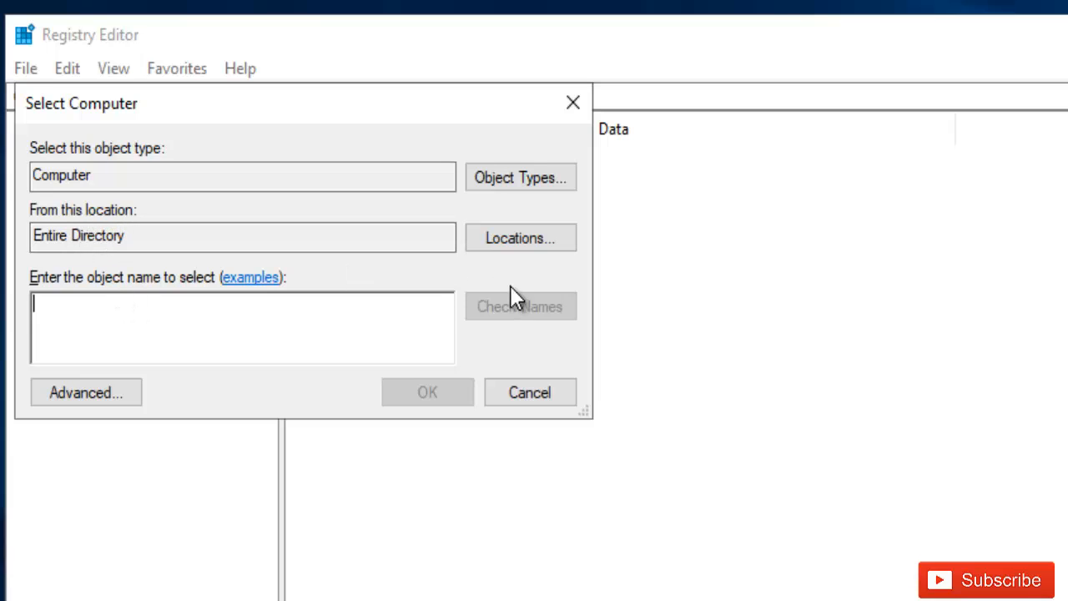
Step: Set the search location to Entire Directory and enter C01 as the computer name
left_click(520, 237)
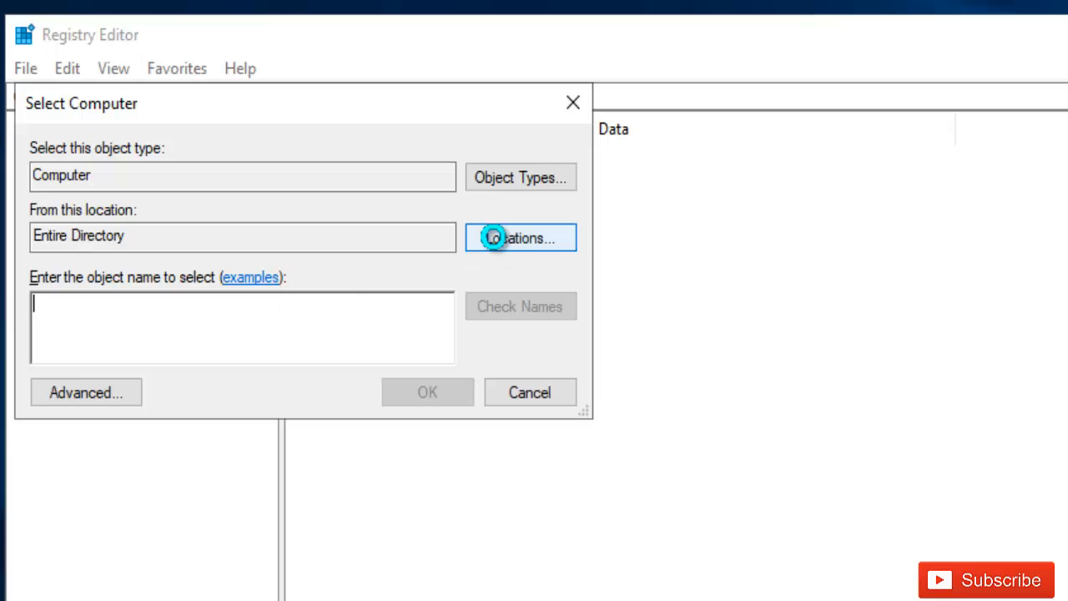
left_click(520, 237)
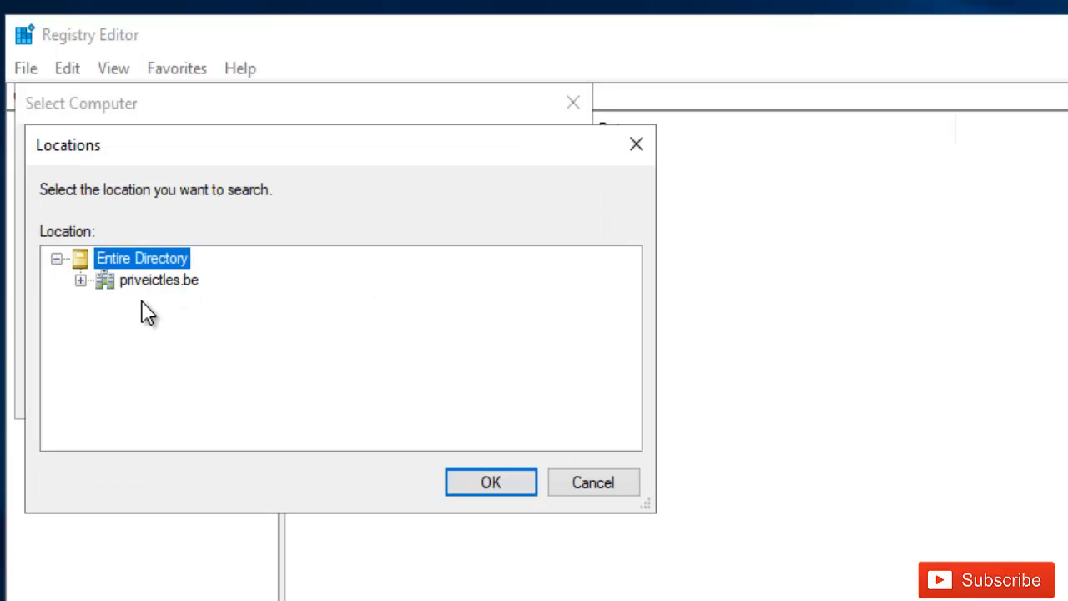
left_click(81, 279)
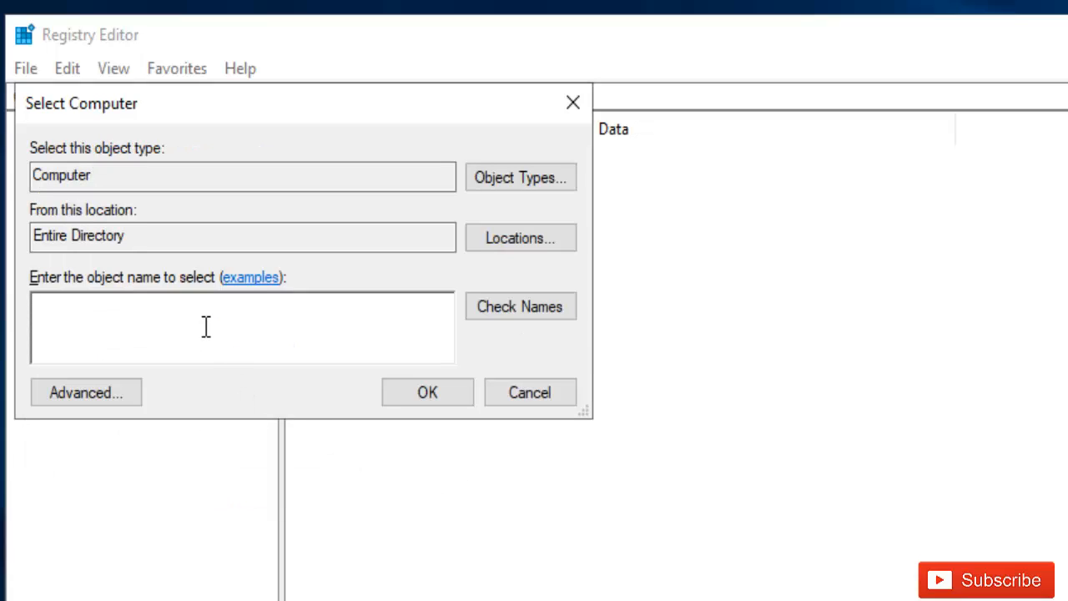
type("C01")
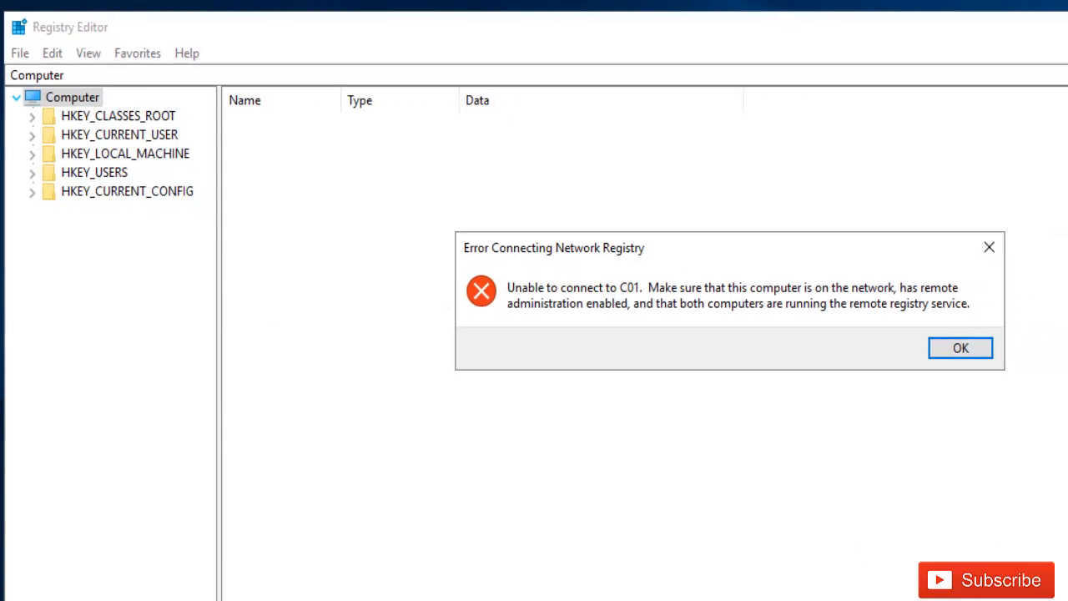
mouse_move(699, 301)
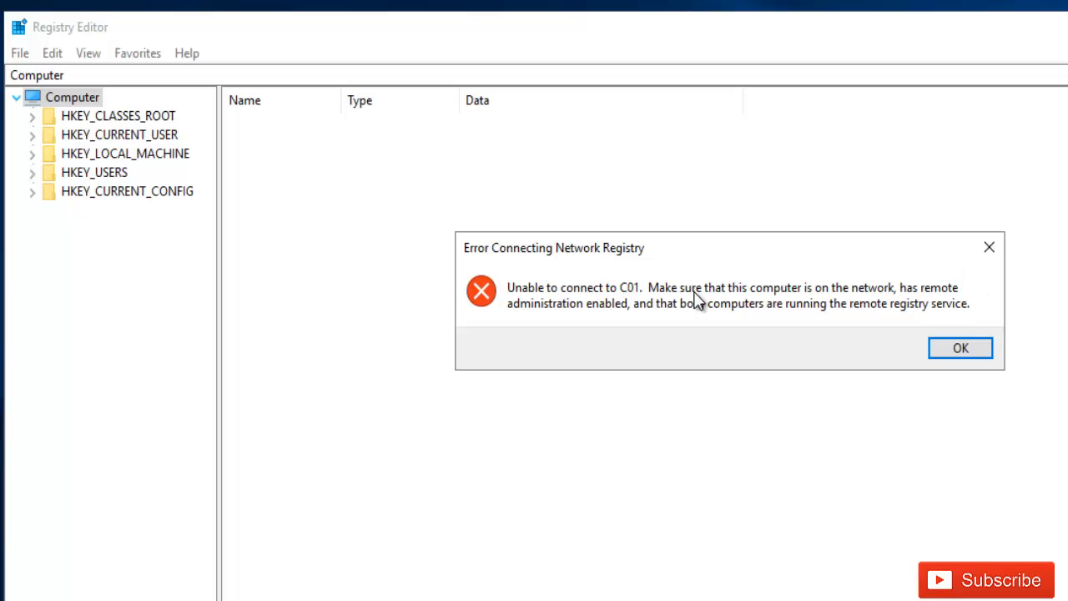
mouse_move(691, 309)
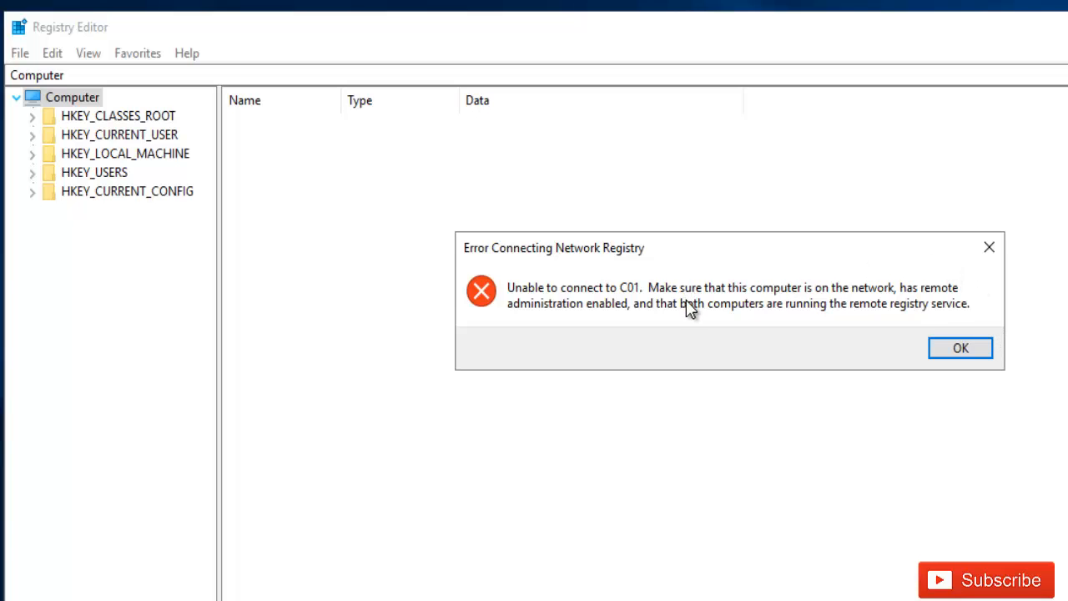
mouse_move(731, 288)
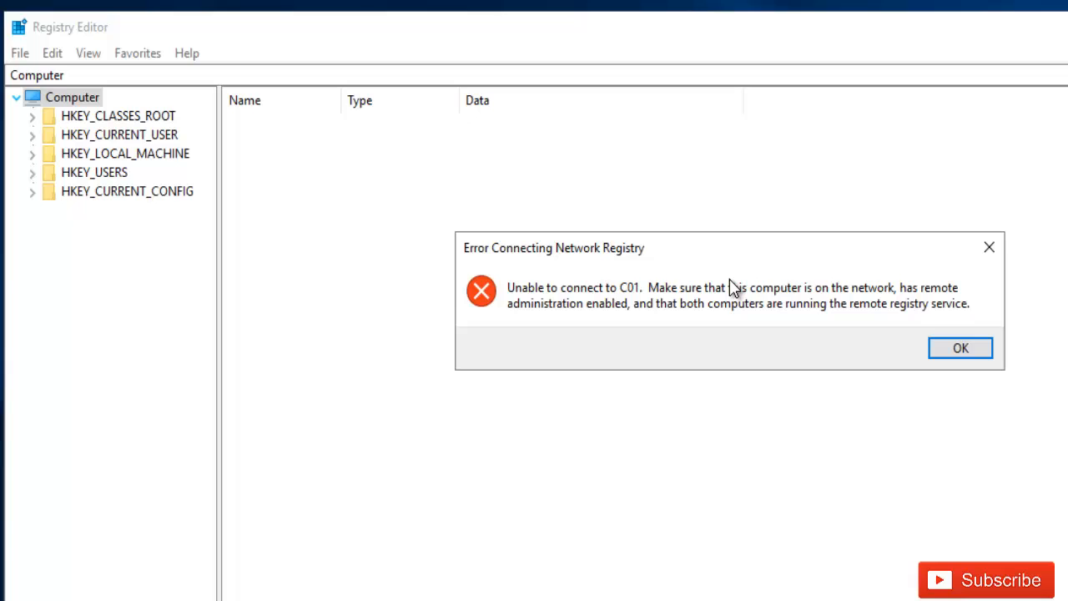
mouse_move(588, 311)
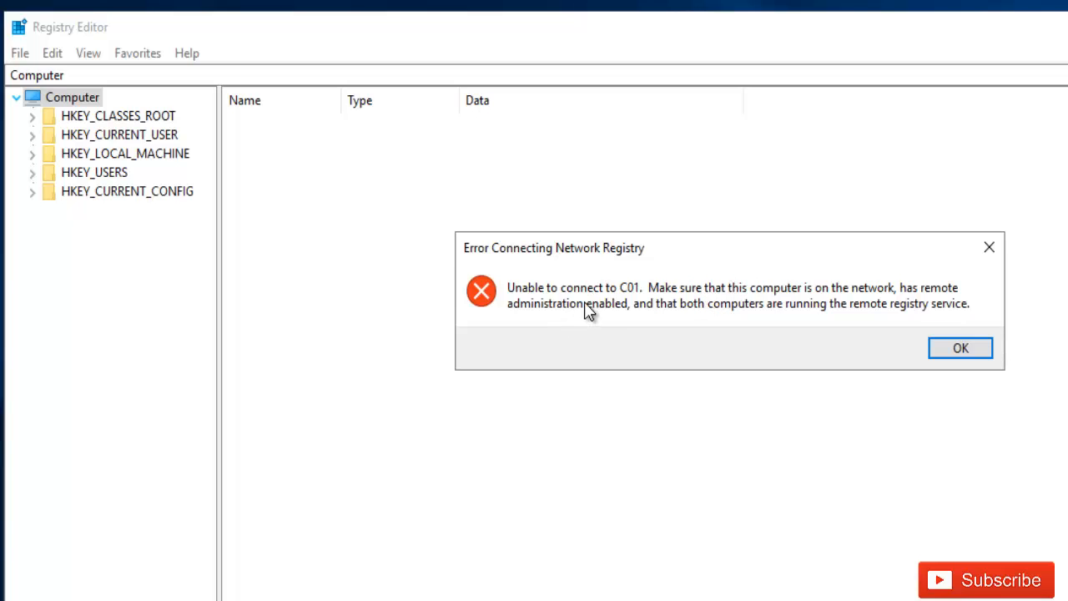
mouse_move(655, 288)
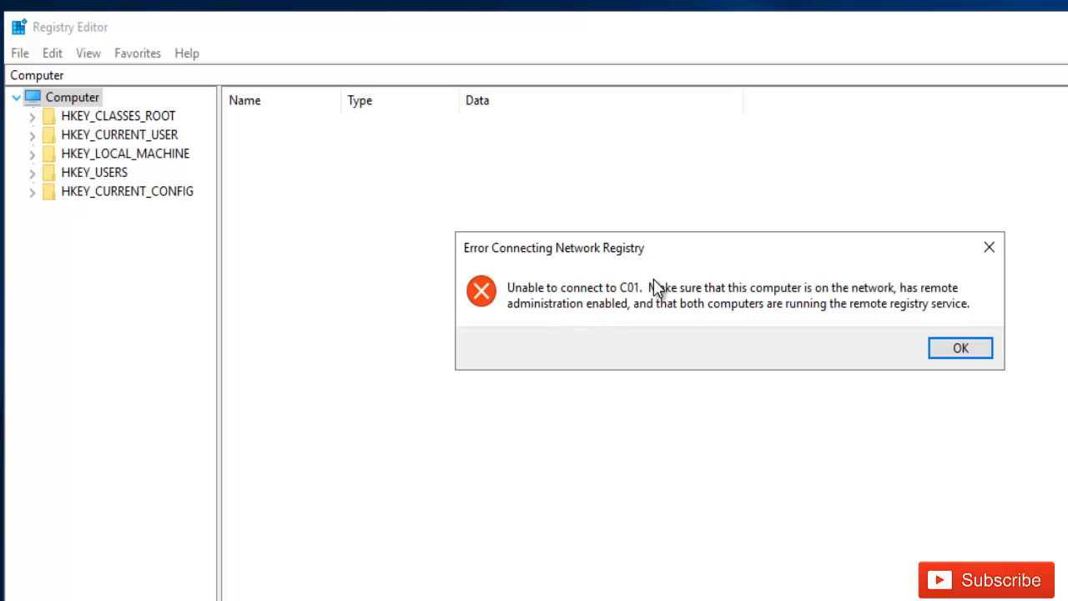
mouse_move(674, 303)
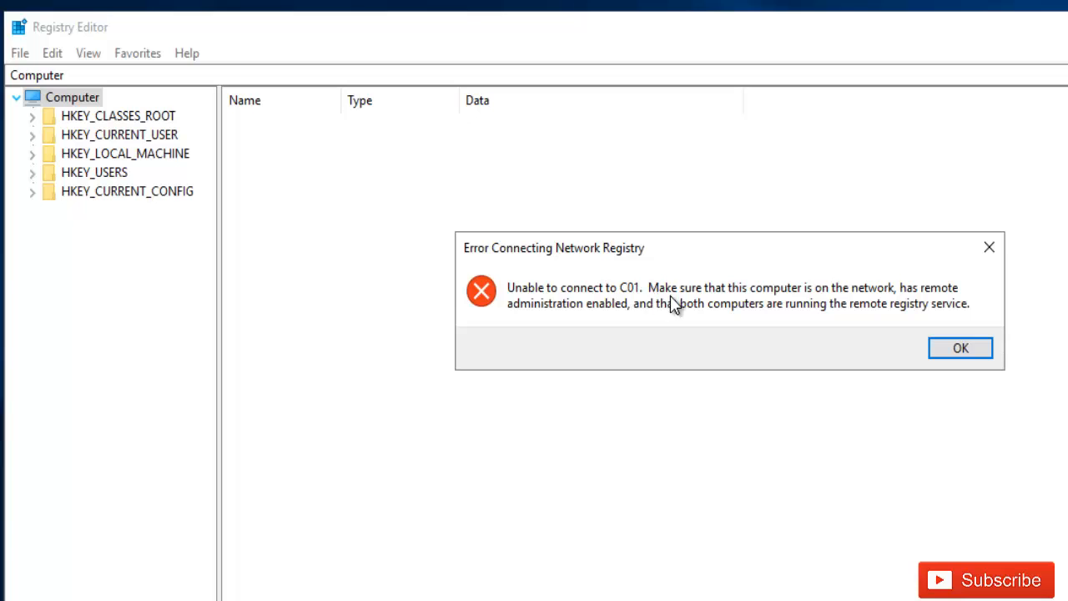
mouse_move(845, 302)
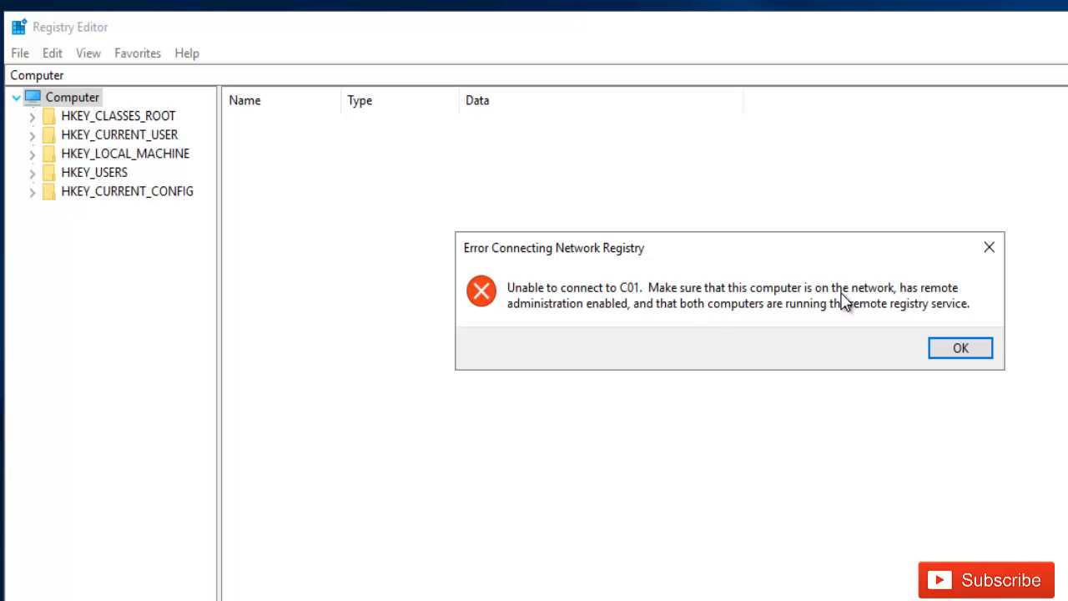
mouse_move(910, 301)
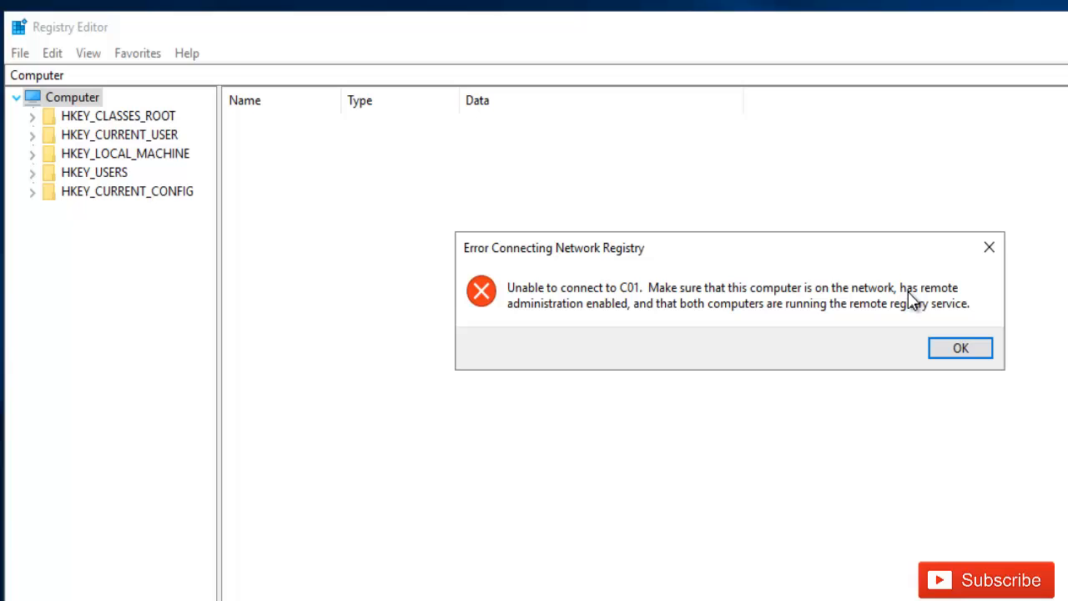
mouse_move(638, 320)
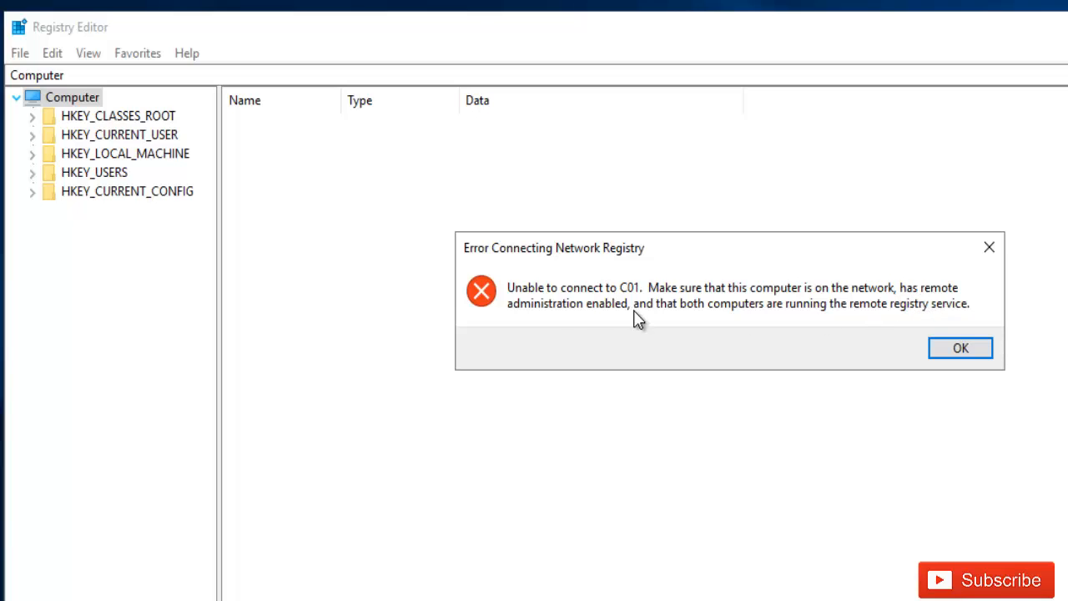
mouse_move(599, 324)
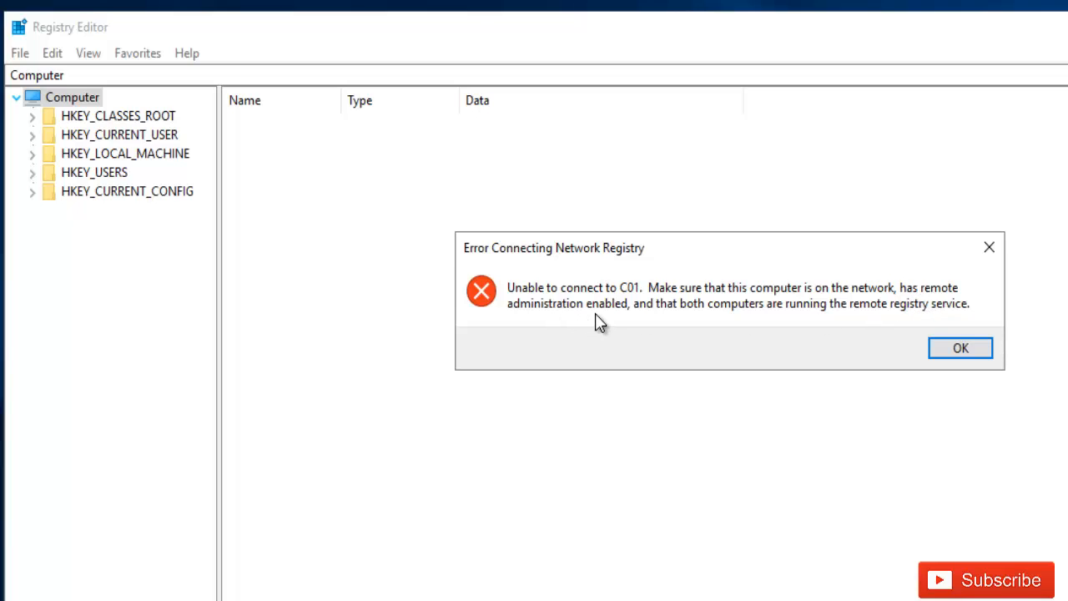
mouse_move(741, 315)
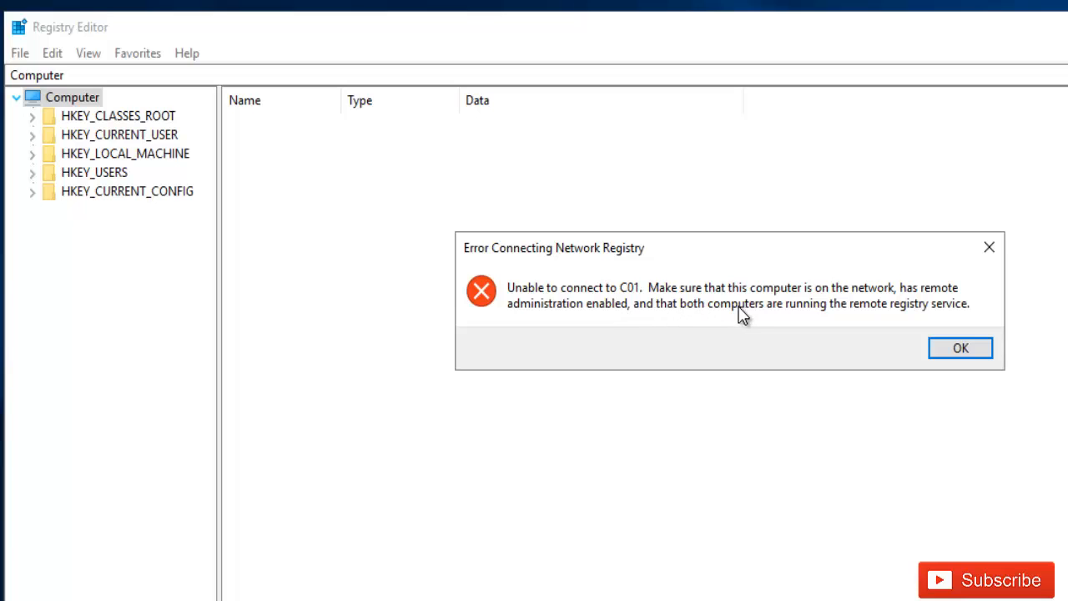
mouse_move(896, 315)
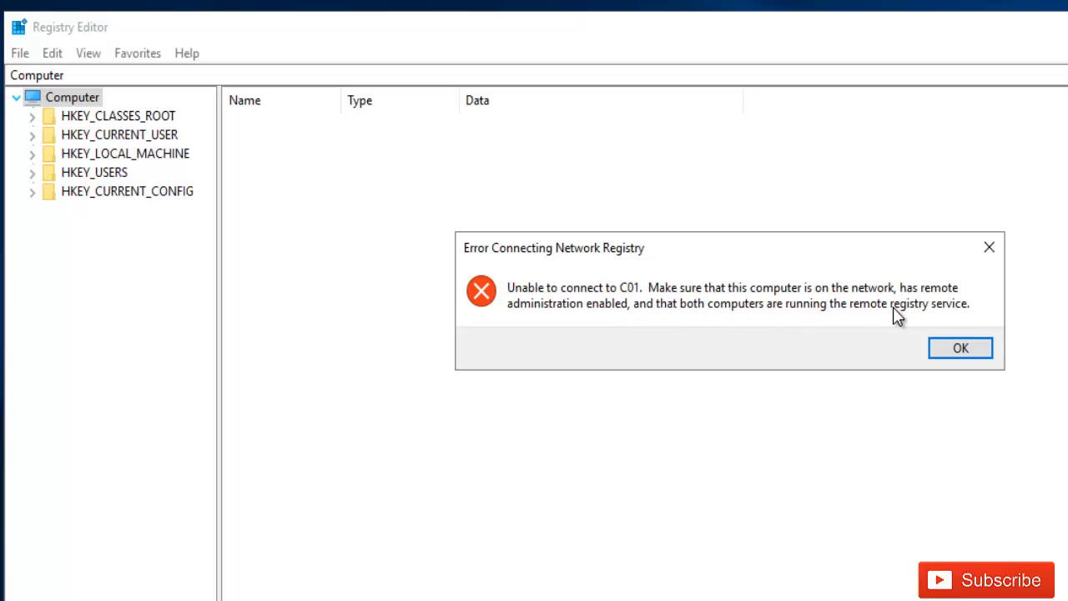
mouse_move(884, 318)
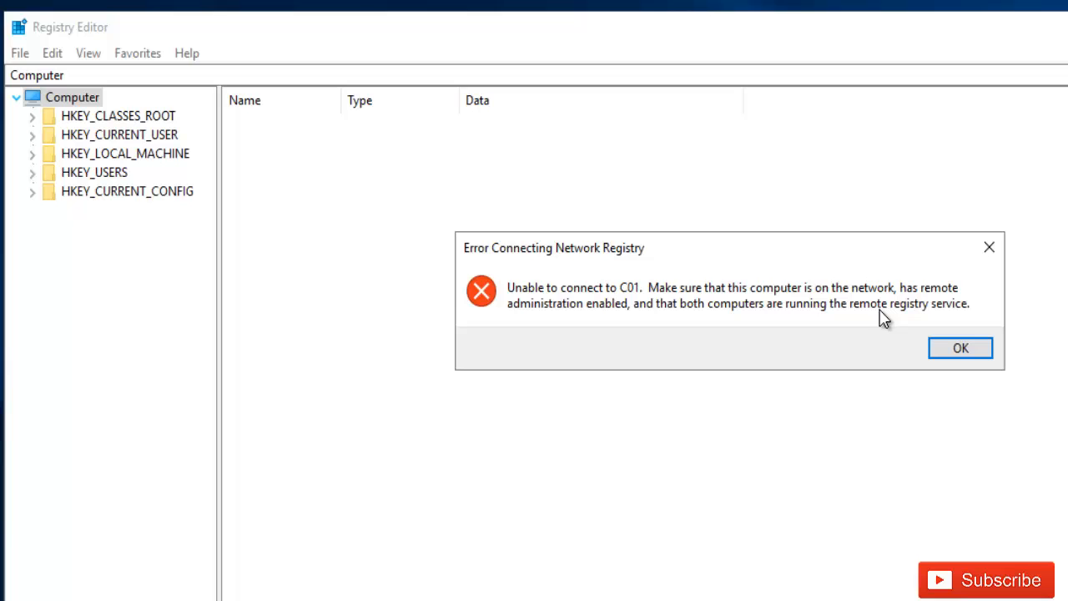
mouse_move(232, 190)
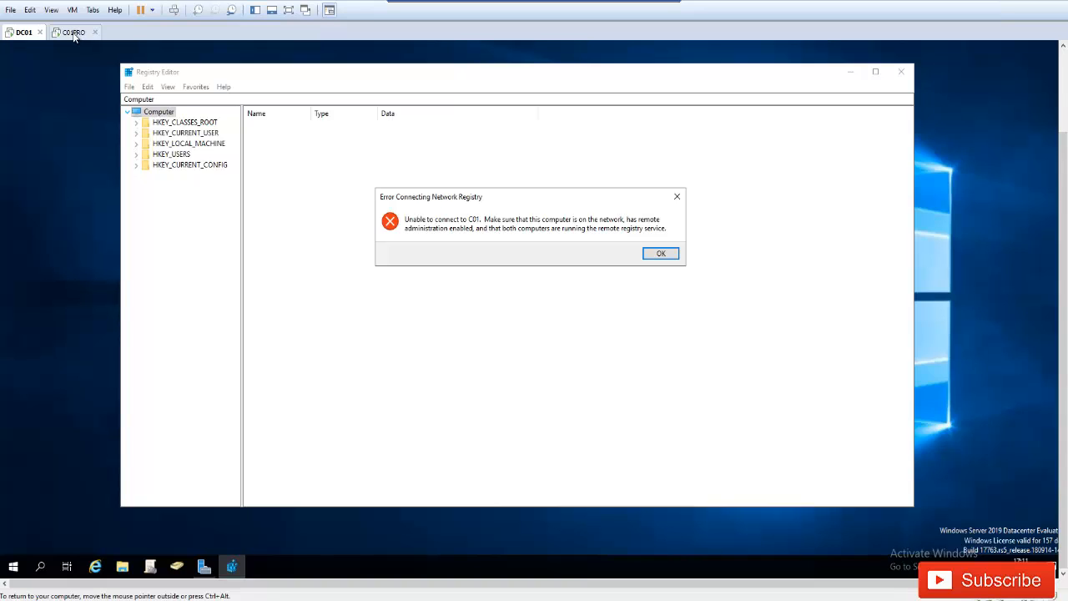
Step: Switch to the C01PRO virtual machine tab
left_click(660, 253)
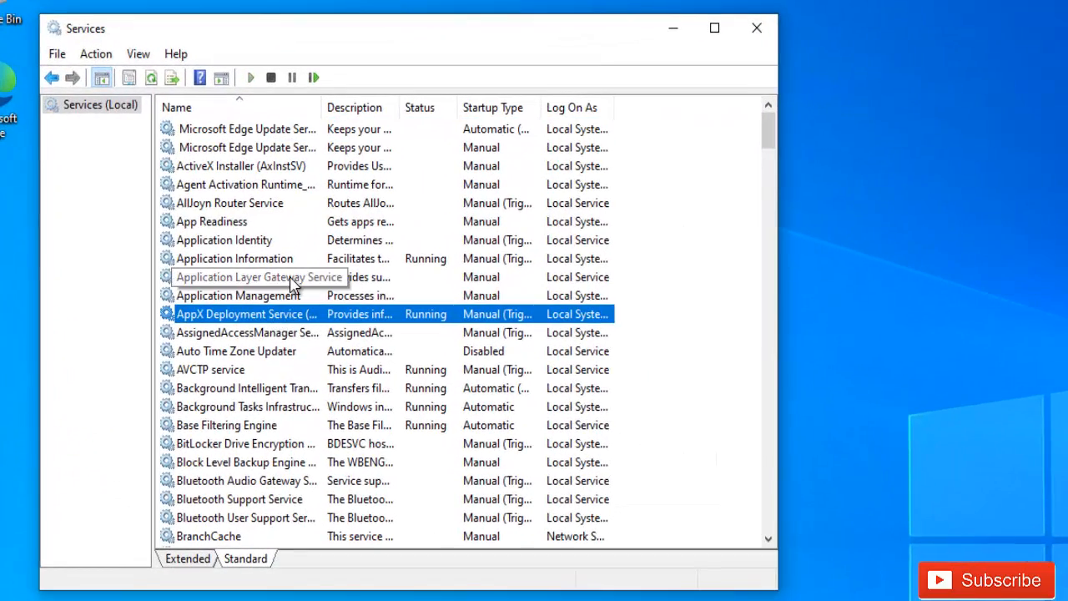
Step: Set Remote Registry startup to Manual, start the service, and close Services
scroll("down", 3)
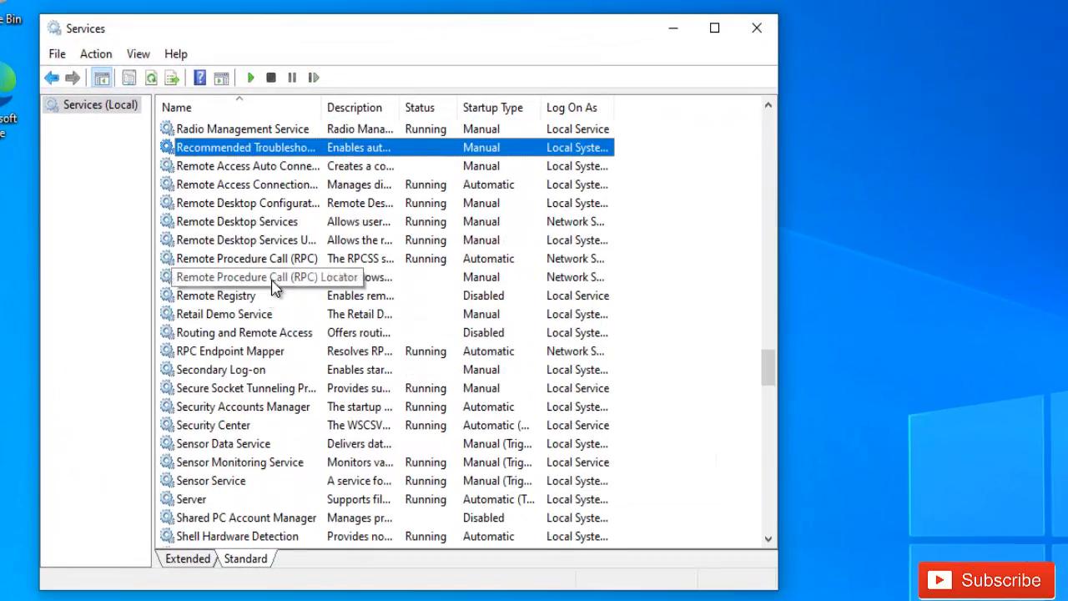
left_click(216, 295)
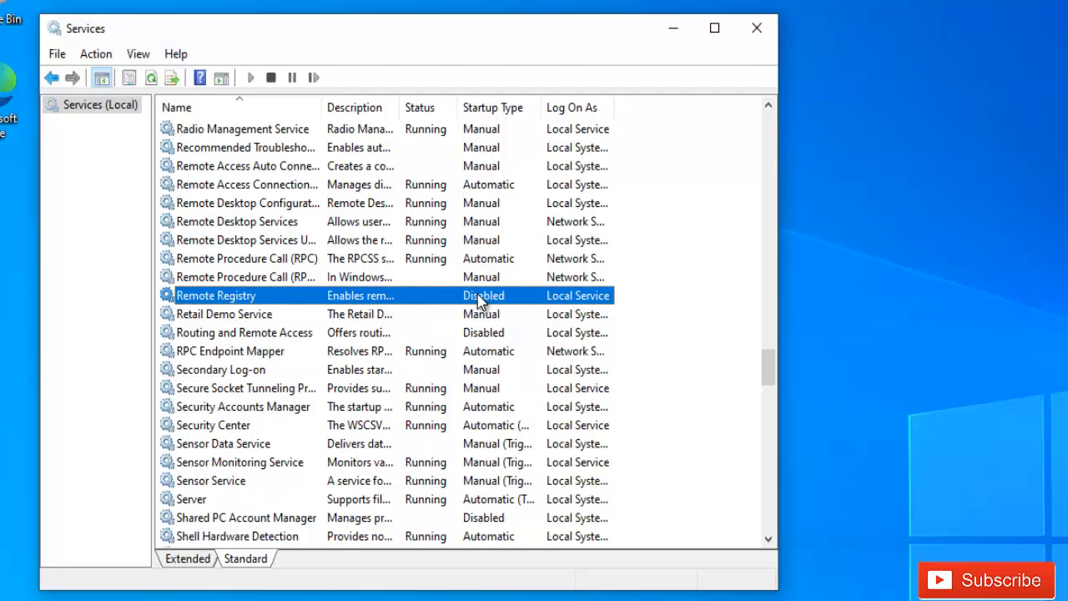
mouse_move(428, 303)
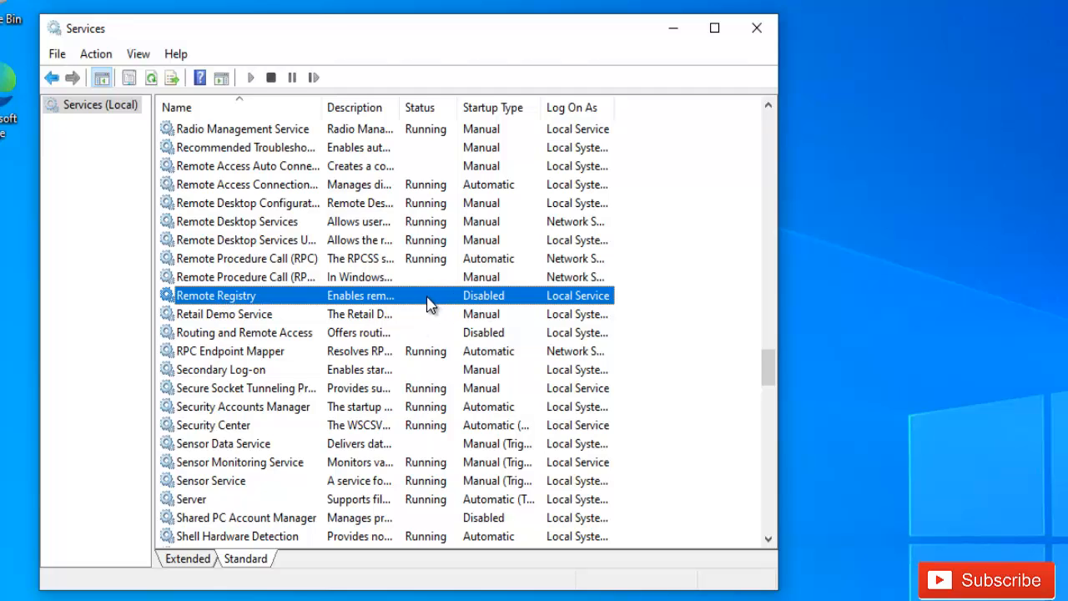
mouse_move(303, 310)
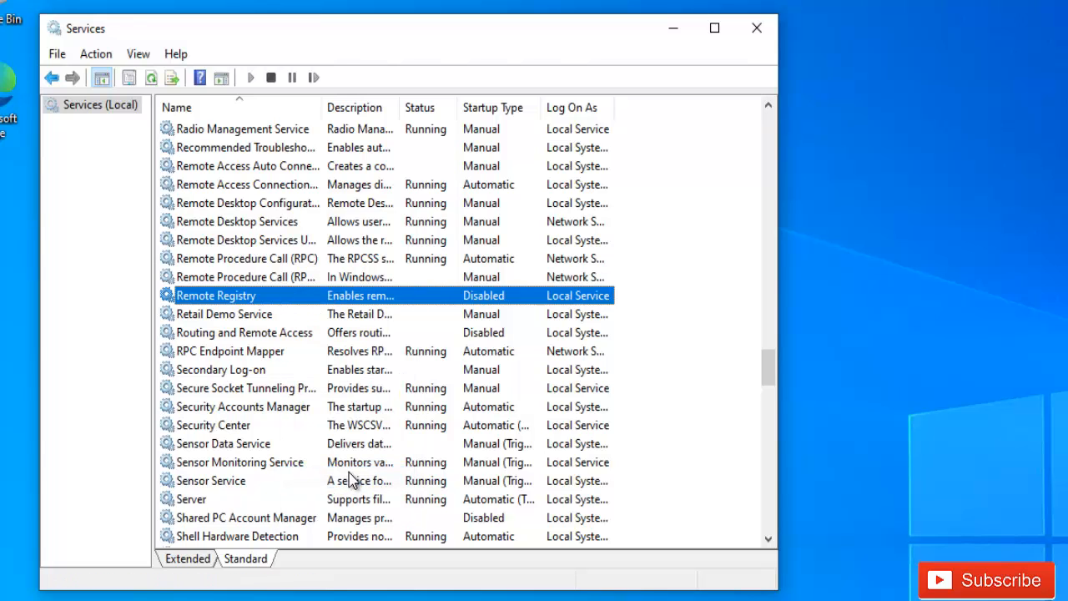
double_click(216, 295)
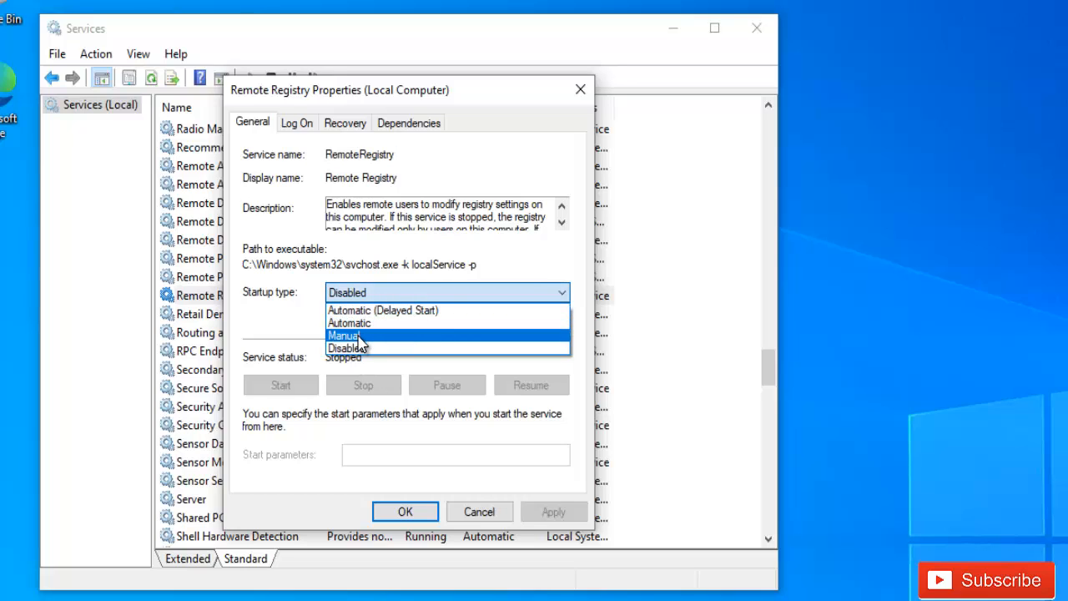
left_click(345, 334)
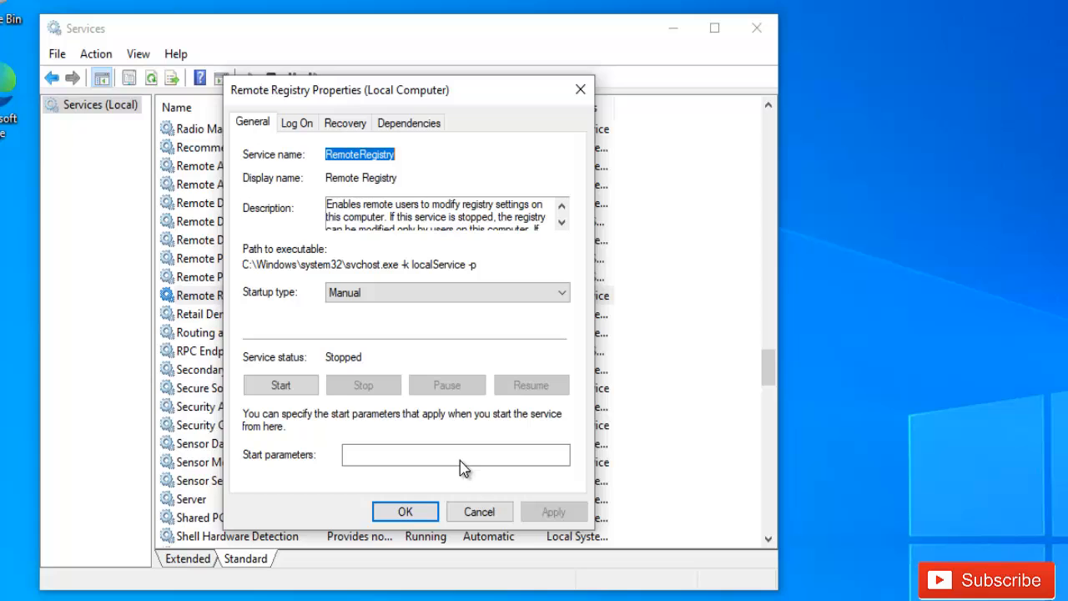
left_click(280, 384)
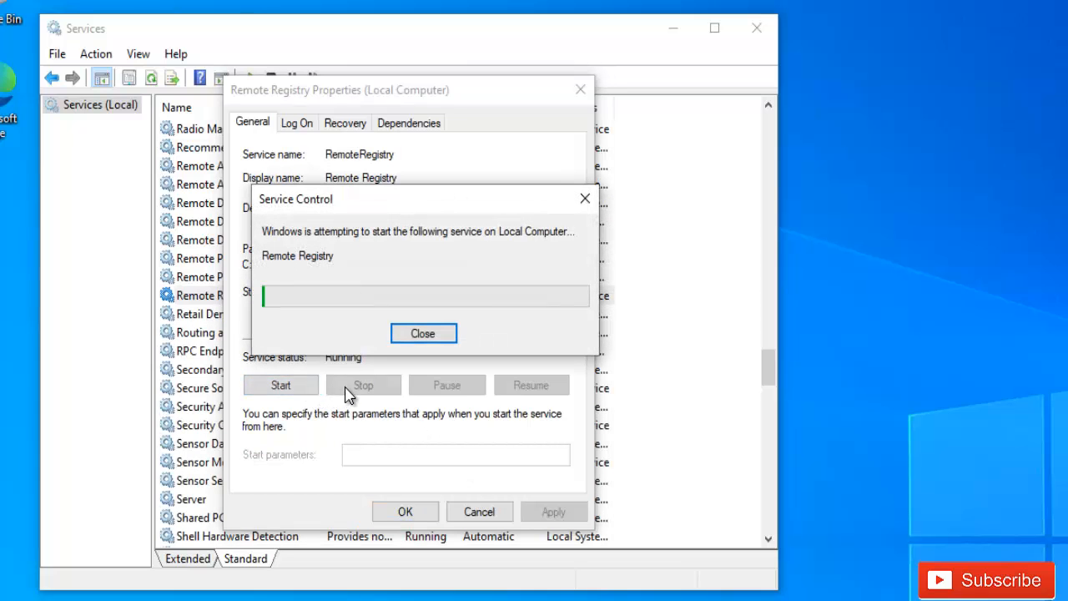
left_click(423, 333)
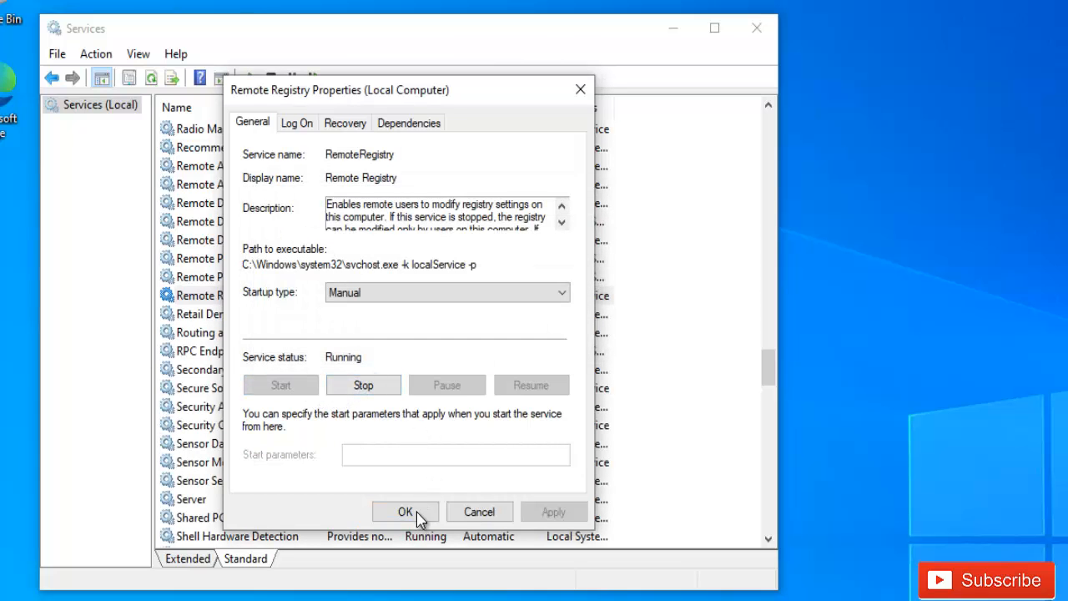
left_click(404, 511)
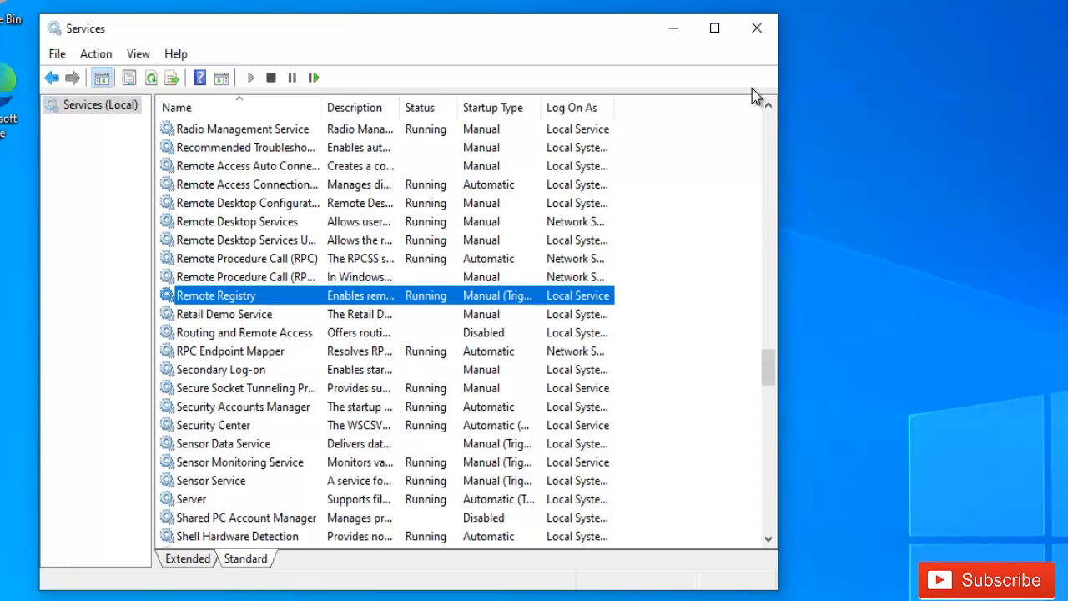
mouse_move(845, 129)
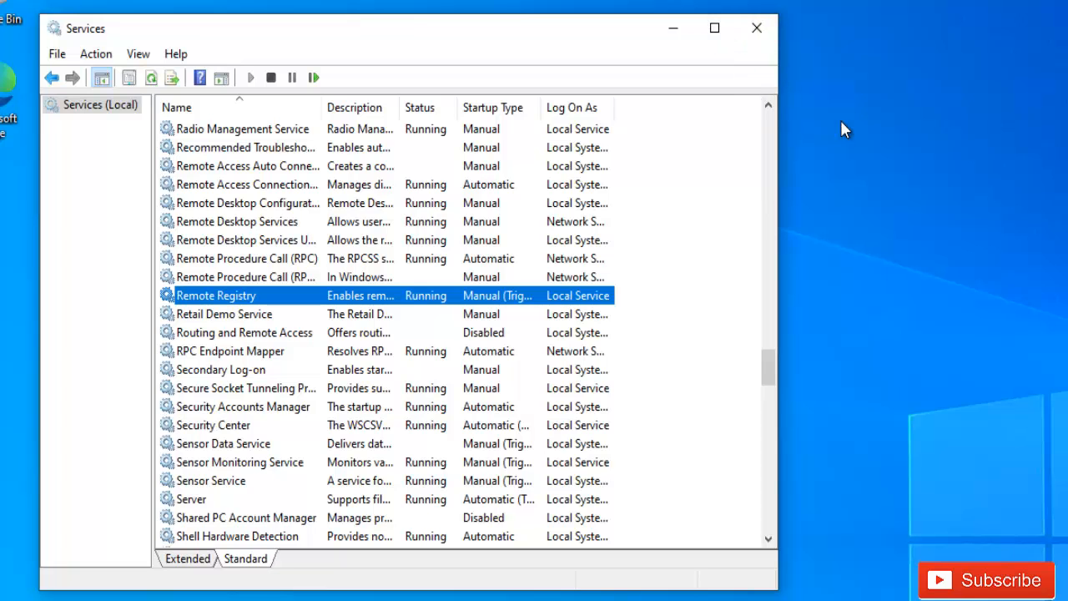
left_click(756, 28)
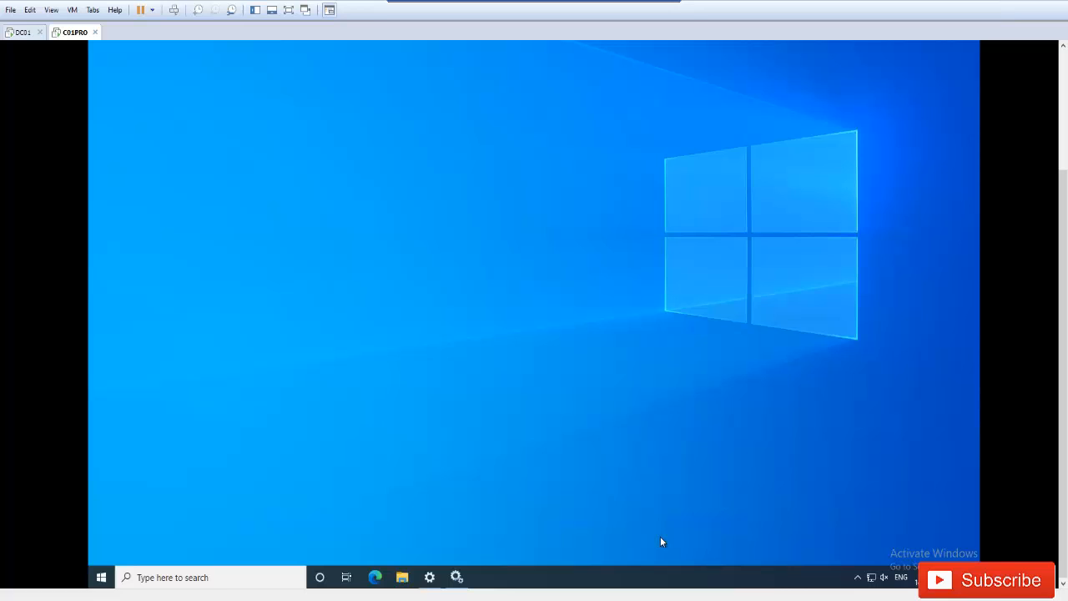
Step: Go from Settings to advanced System Properties and show the Remote tab
left_click(429, 577)
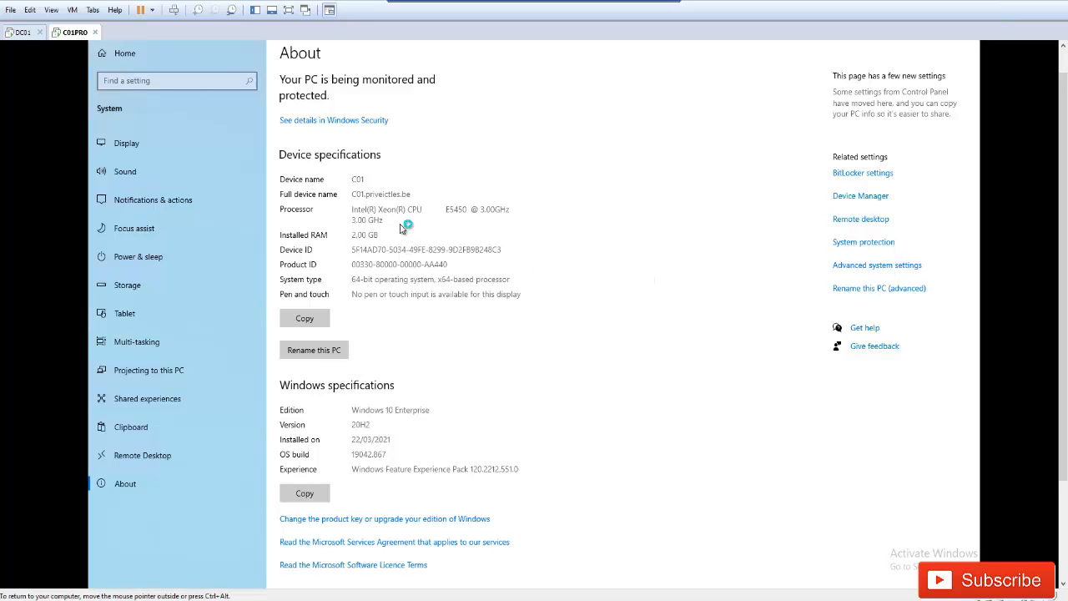
left_click(877, 264)
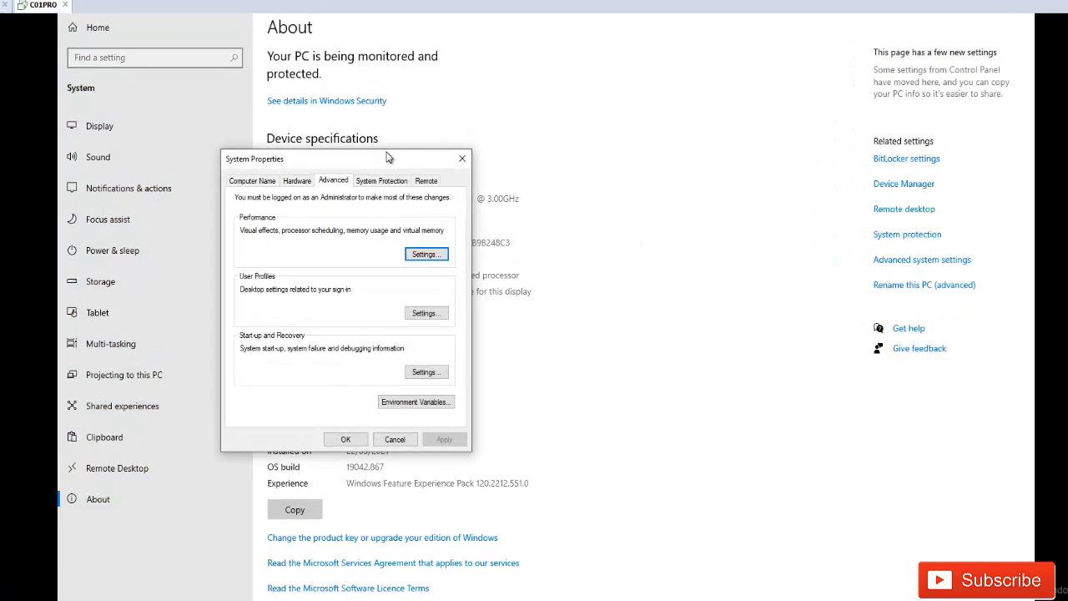
left_click(426, 180)
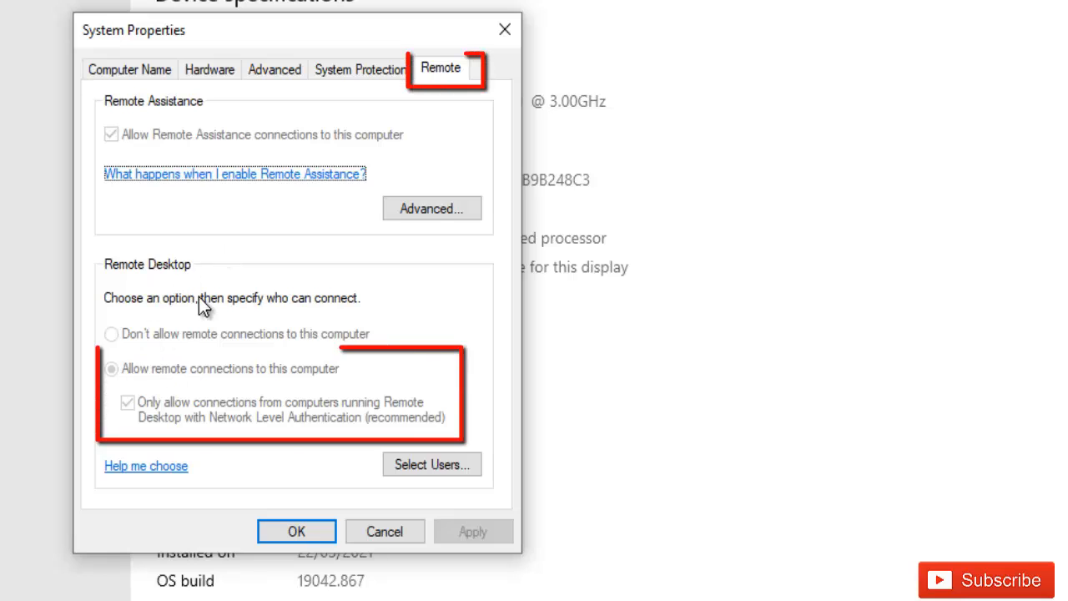
mouse_move(271, 392)
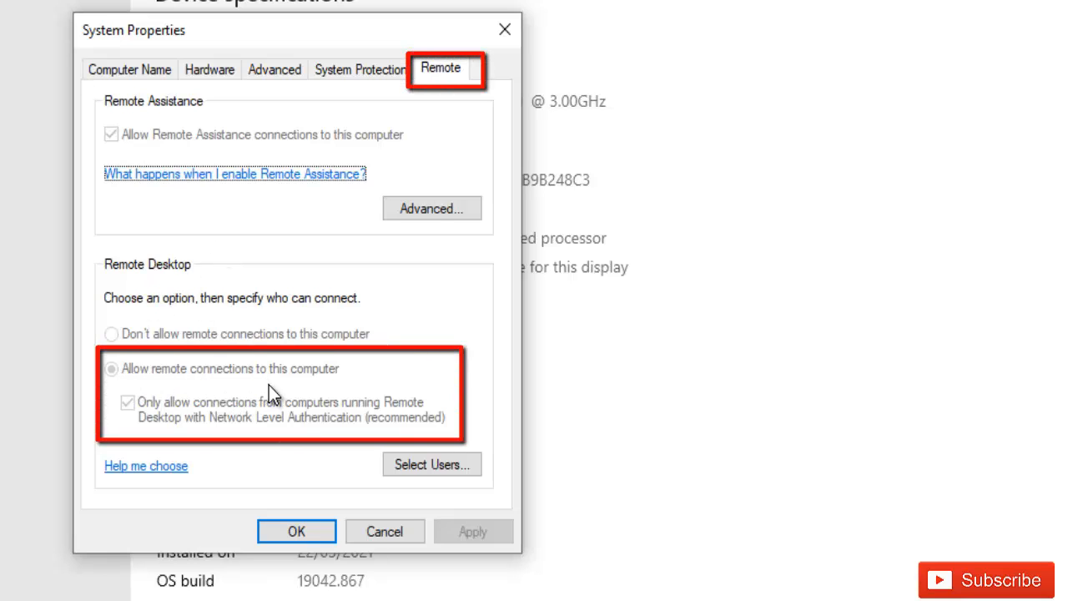
mouse_move(184, 393)
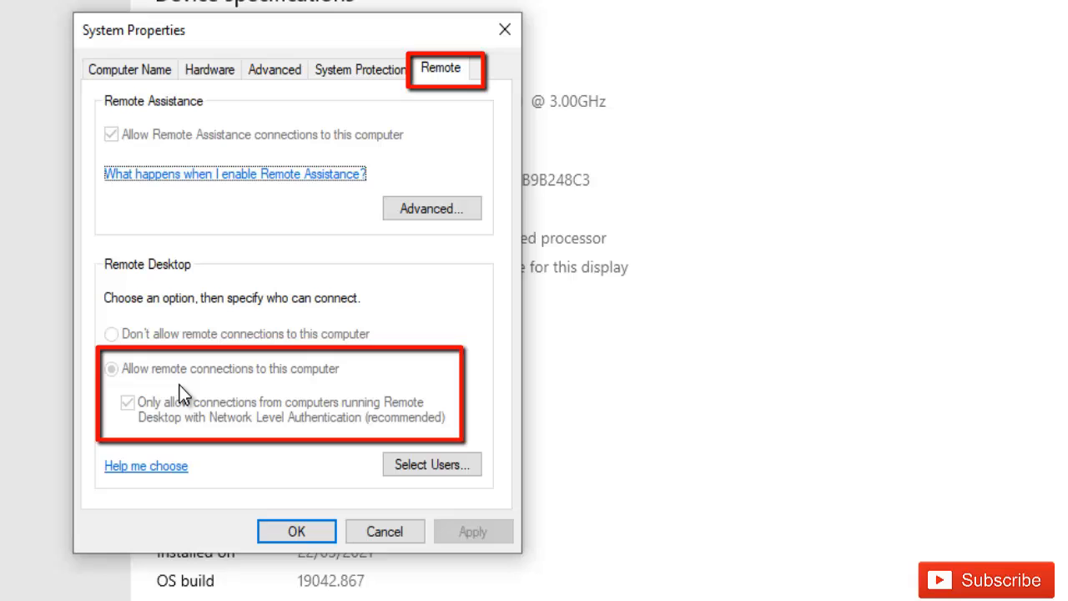
mouse_move(209, 387)
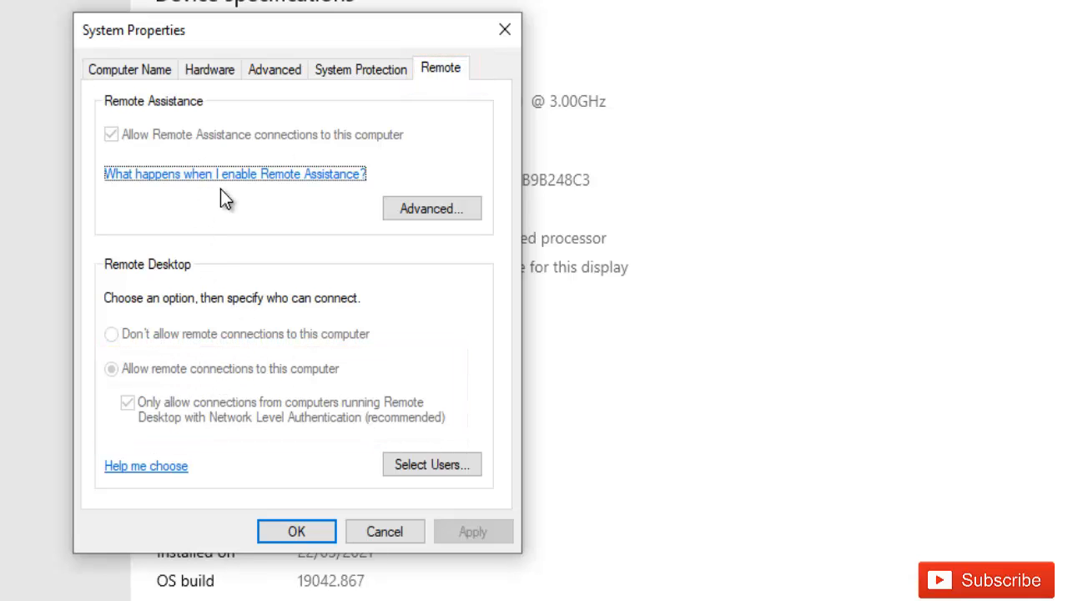
mouse_move(359, 531)
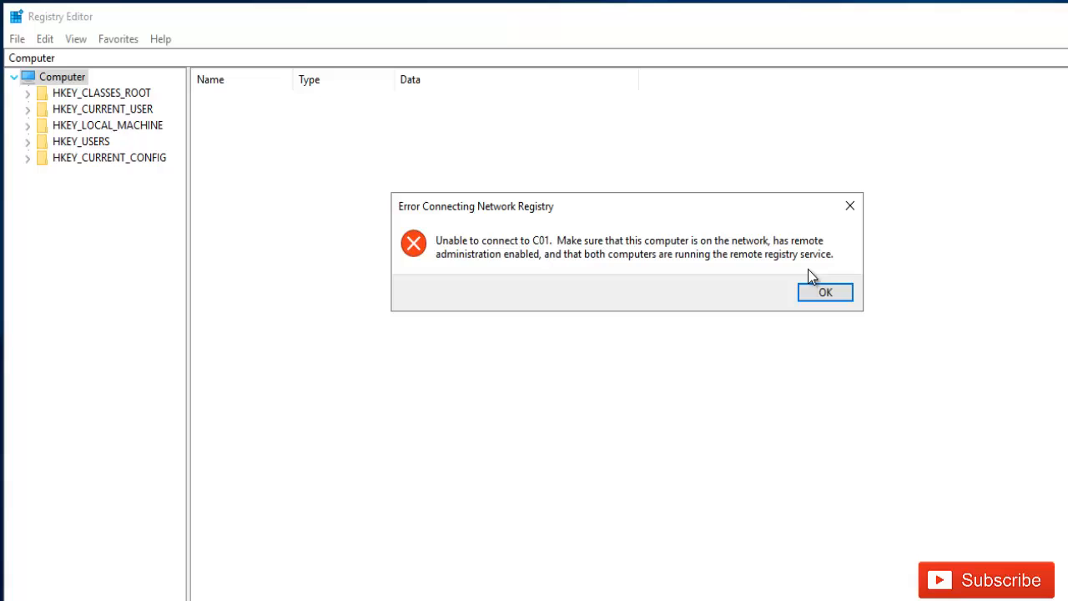
Step: Connect to C01 via File > Connect Network Registry, entering C01
left_click(17, 38)
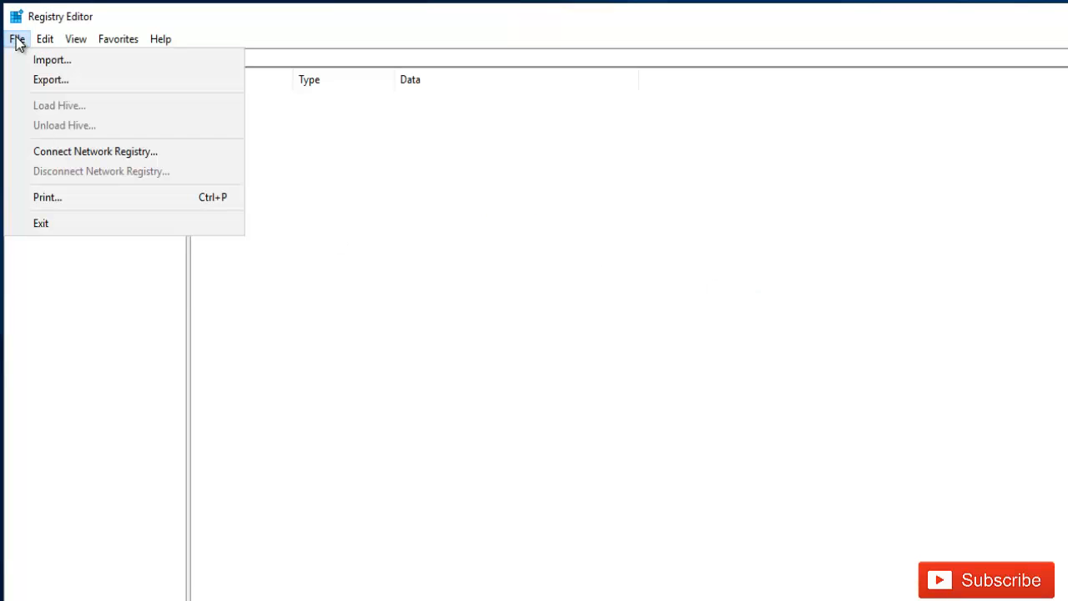
left_click(95, 151)
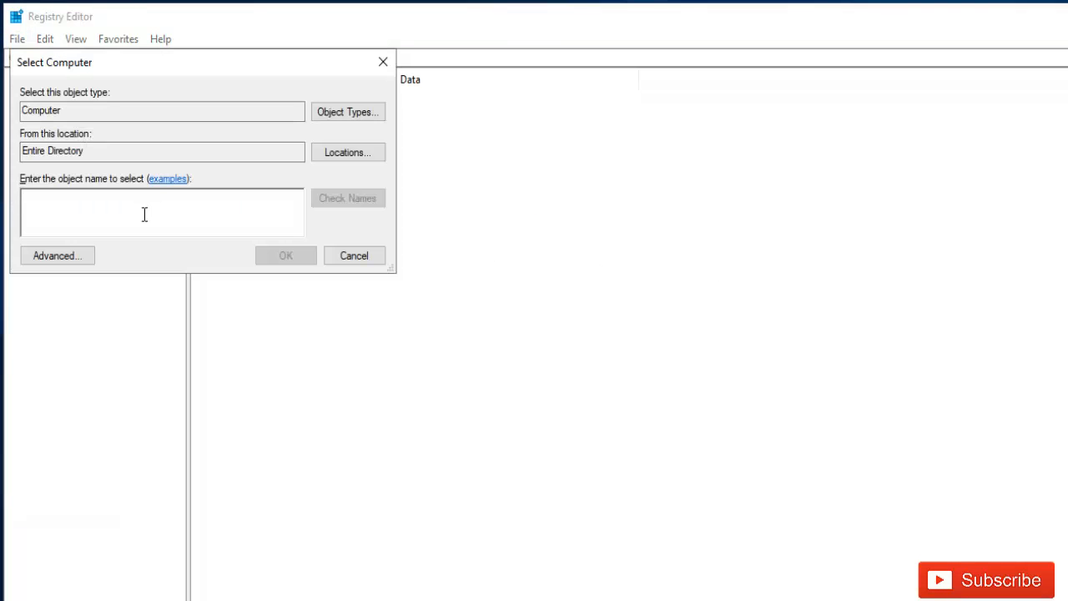
type("C01")
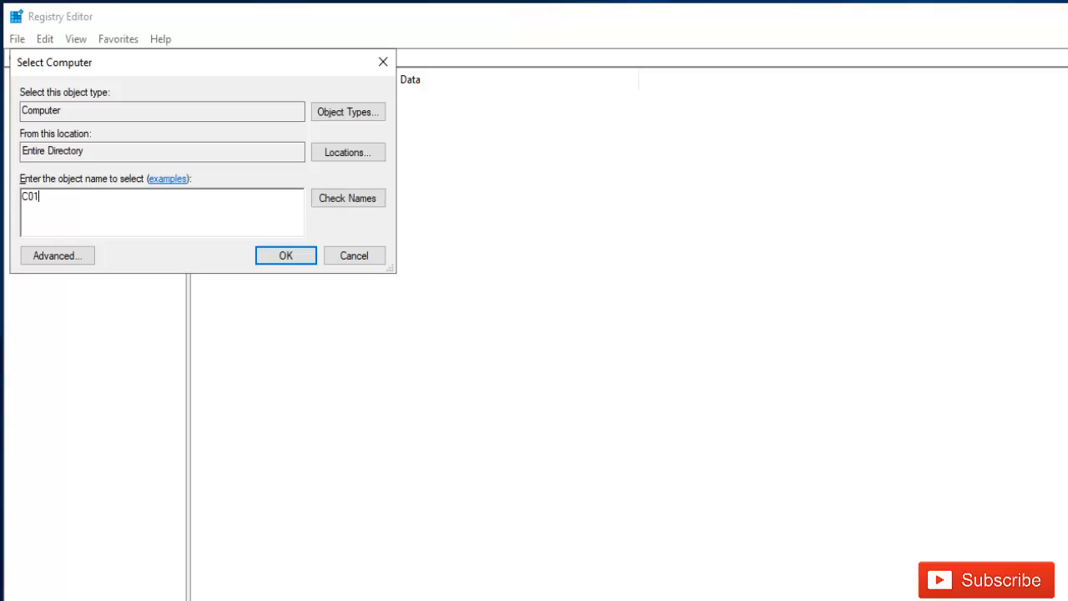
left_click(285, 255)
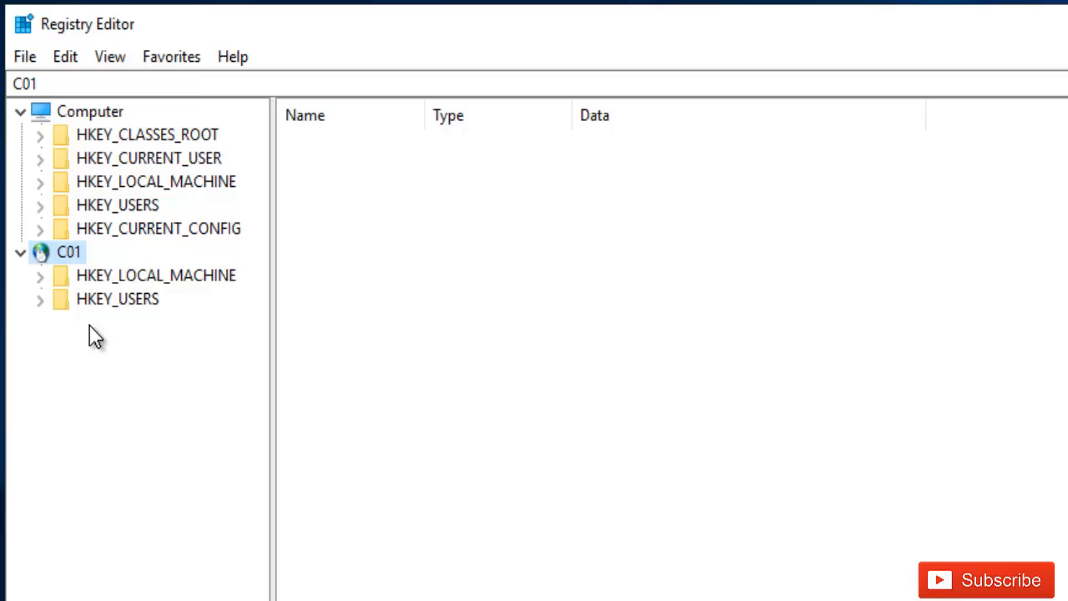
mouse_move(81, 280)
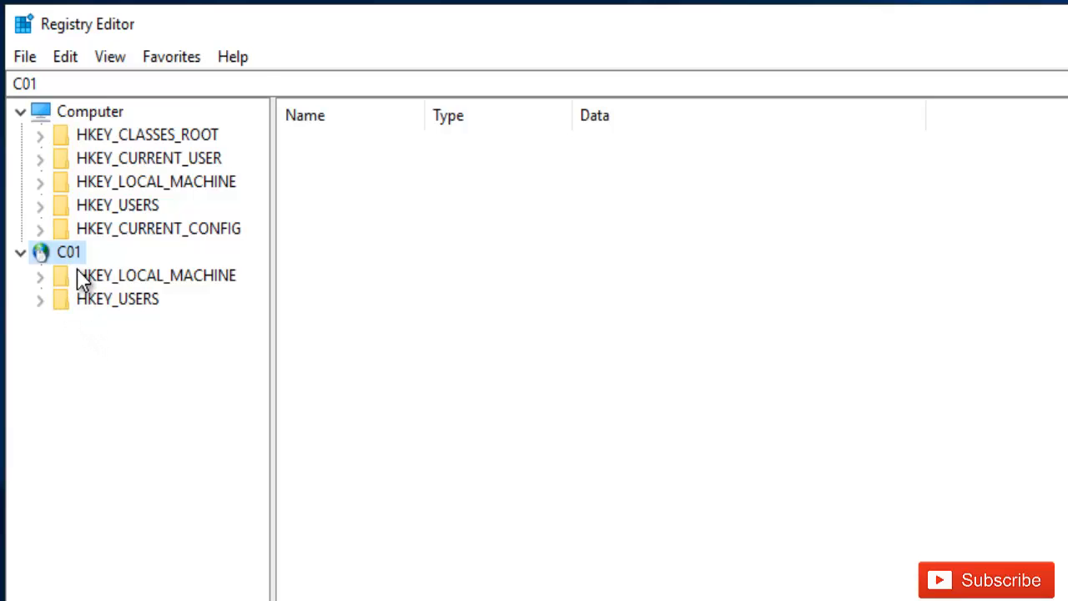
mouse_move(114, 272)
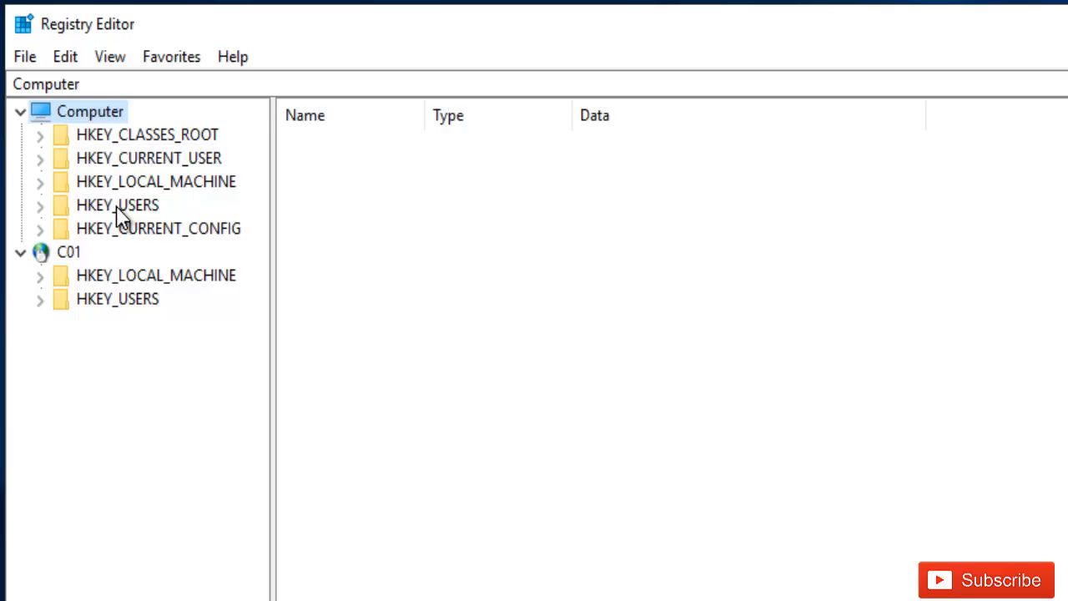
mouse_move(213, 242)
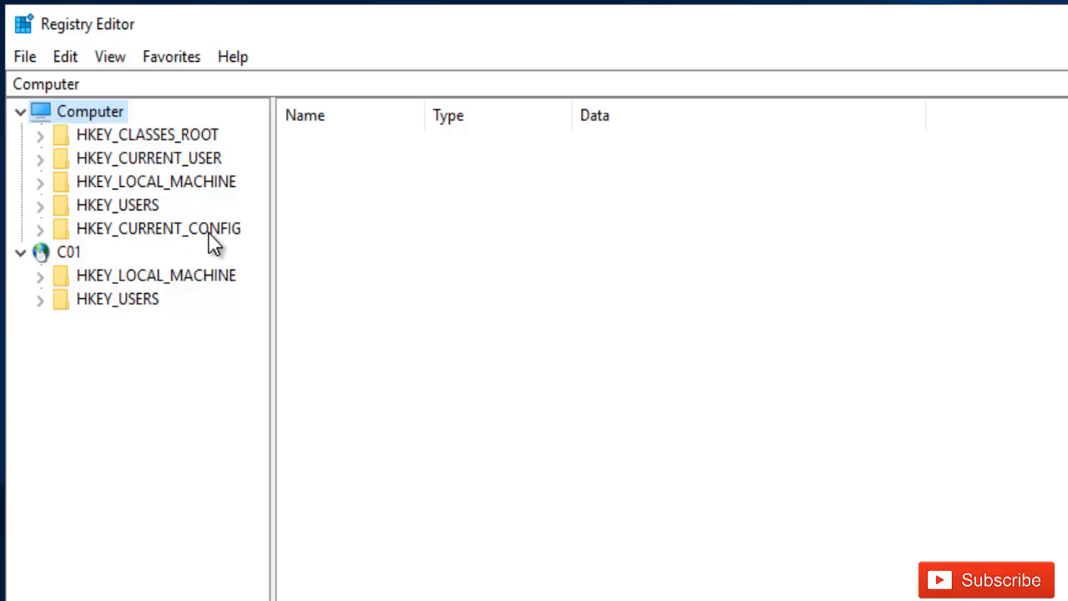
mouse_move(134, 280)
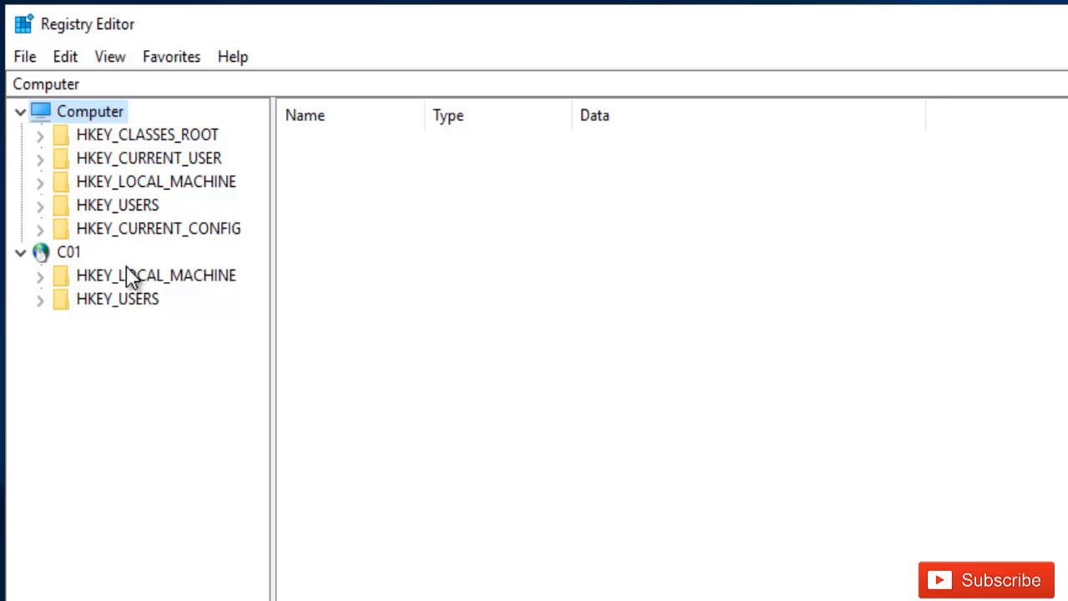
mouse_move(117, 277)
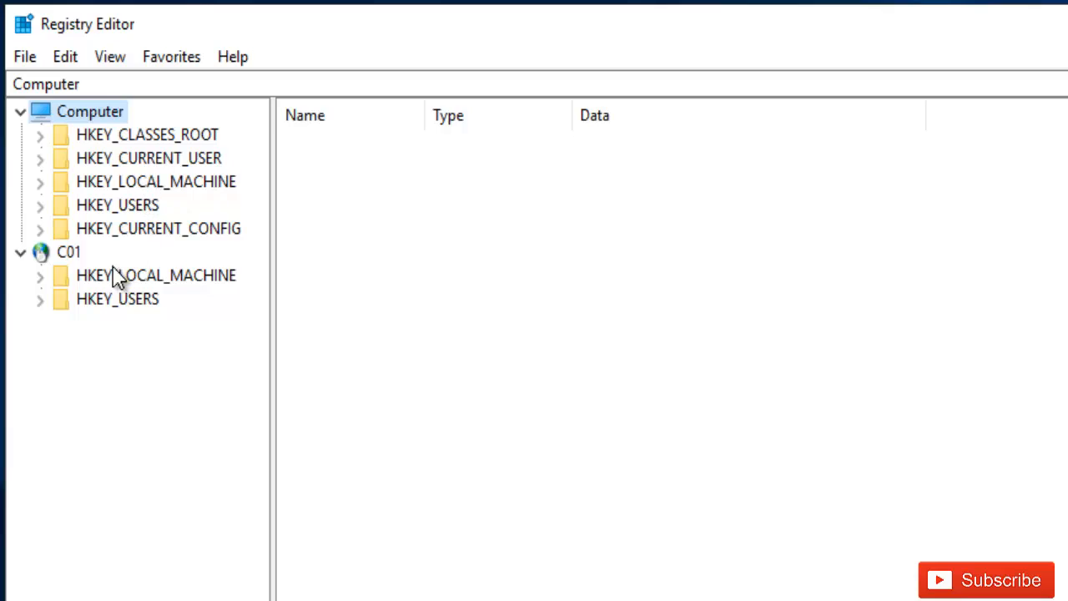
mouse_move(141, 300)
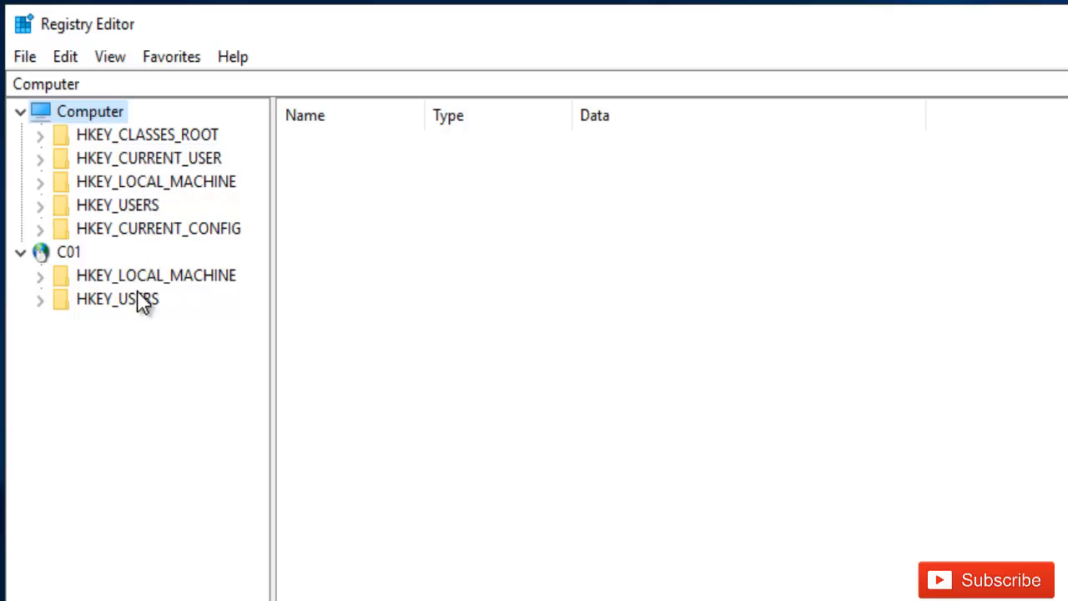
Step: Select C01's HKEY_LOCAL_MACHINE and HKEY_USERS, then expand HKEY_LOCAL_MACHINE, HARDWARE and DESCRIPTION
left_click(155, 275)
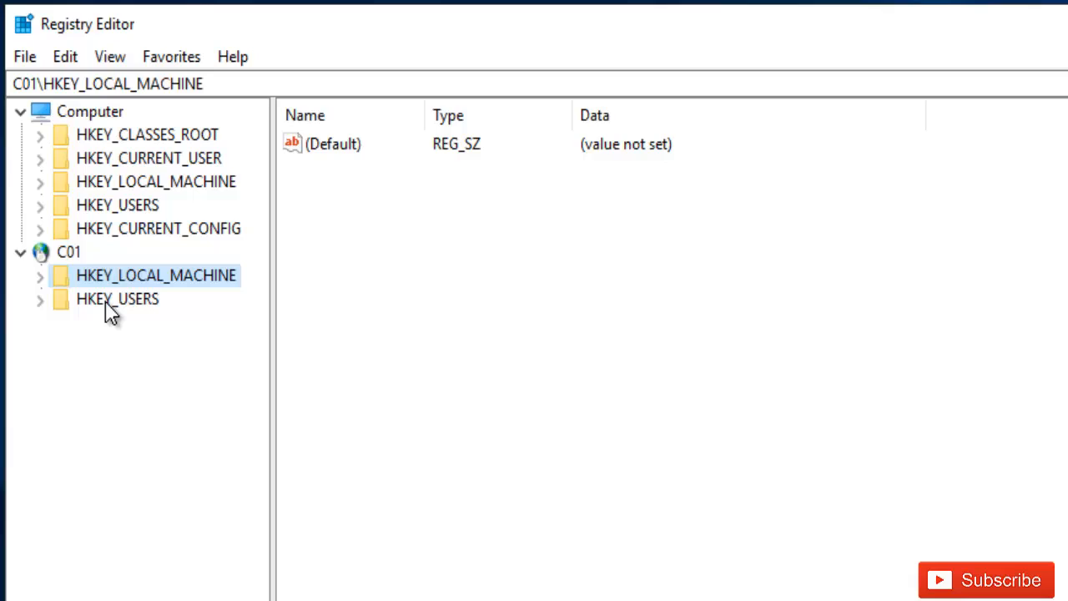
left_click(116, 299)
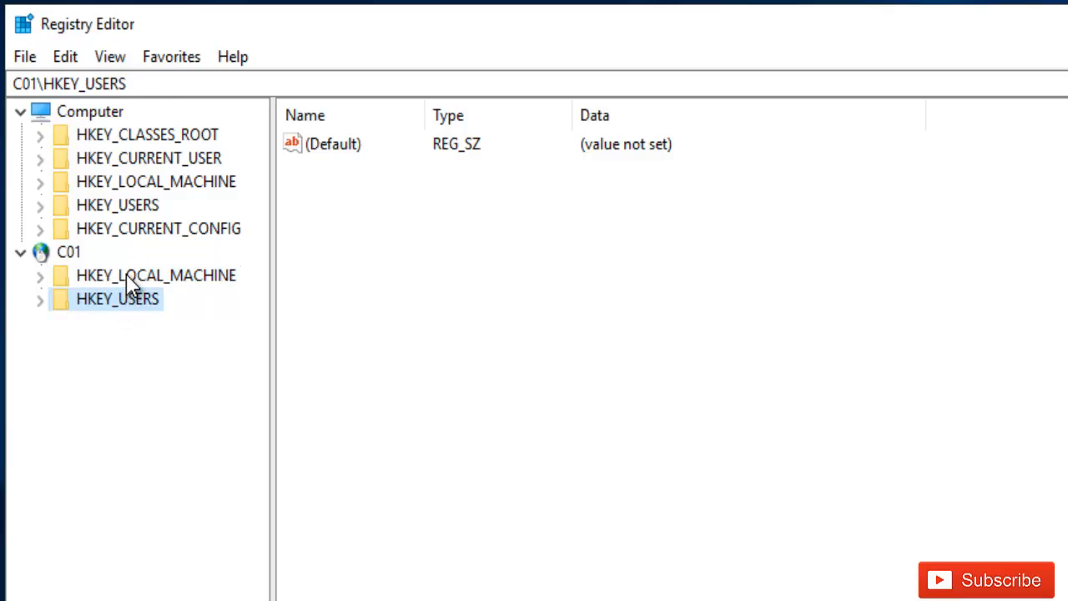
left_click(156, 276)
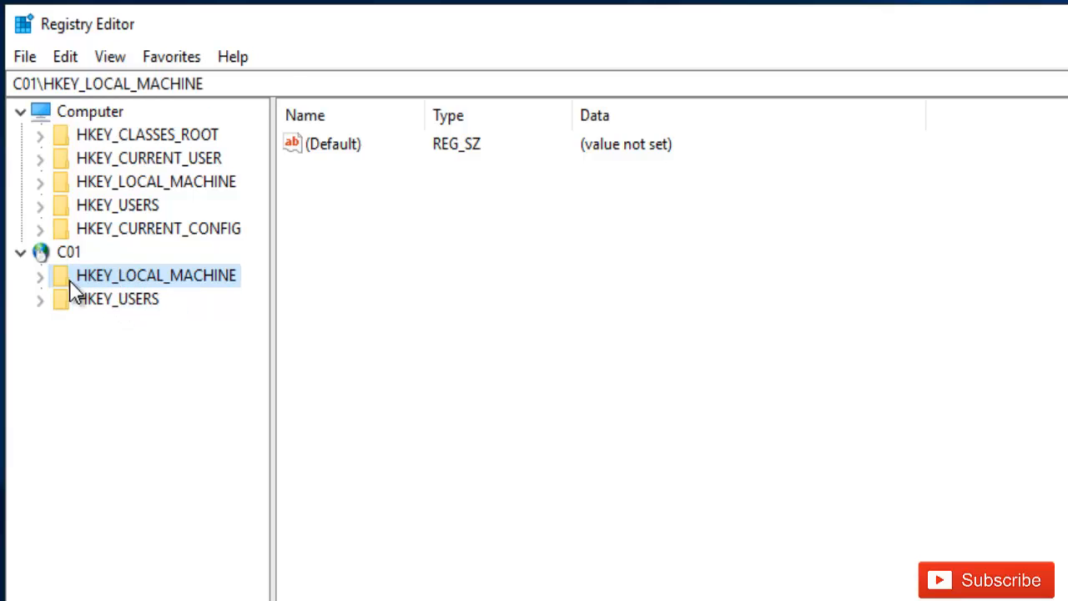
left_click(39, 275)
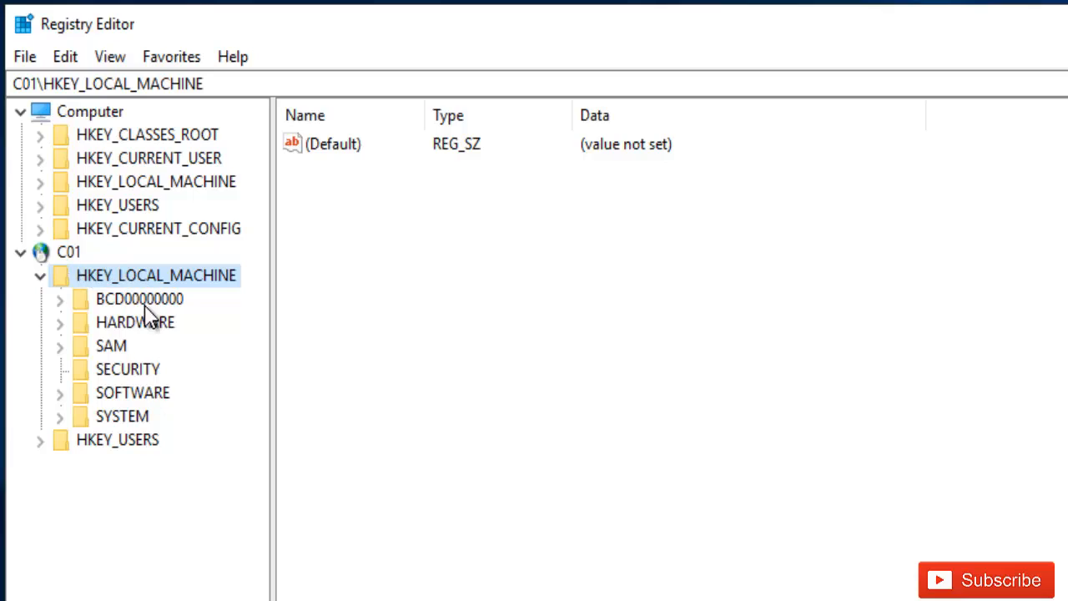
left_click(134, 322)
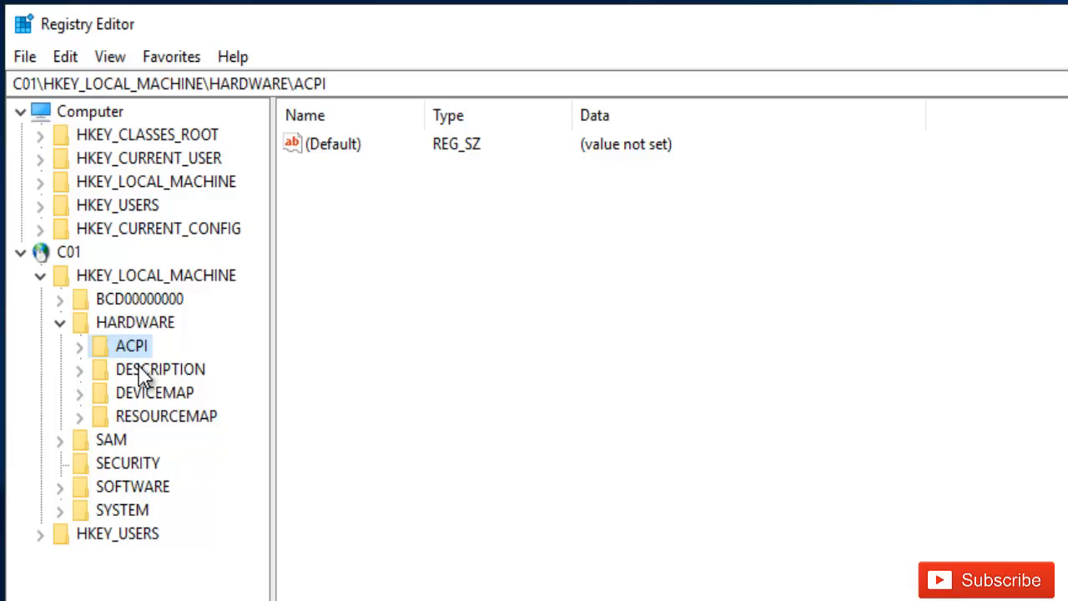
left_click(159, 368)
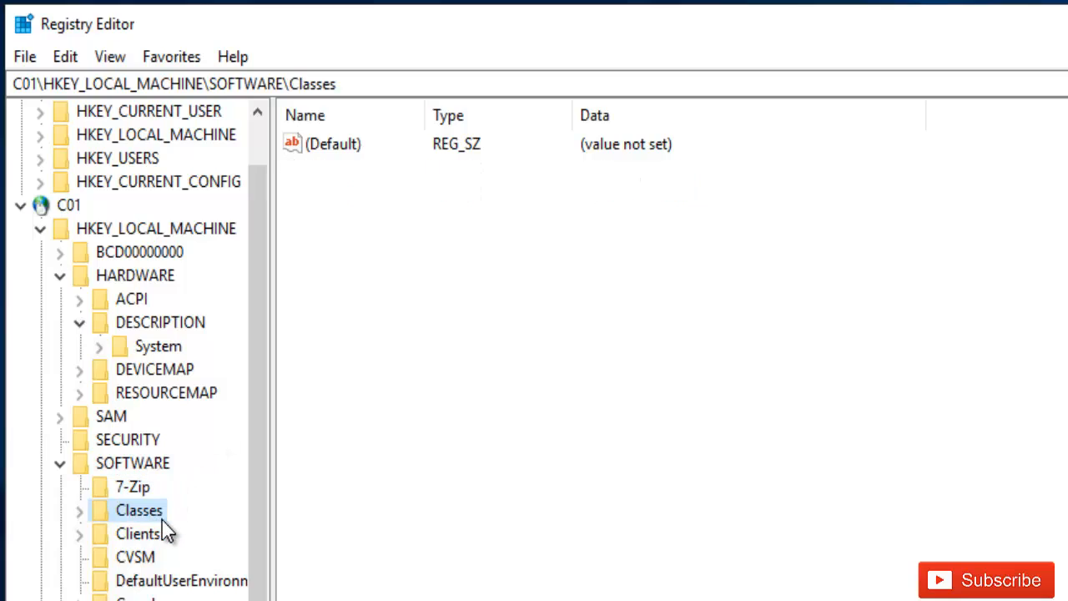
mouse_move(354, 340)
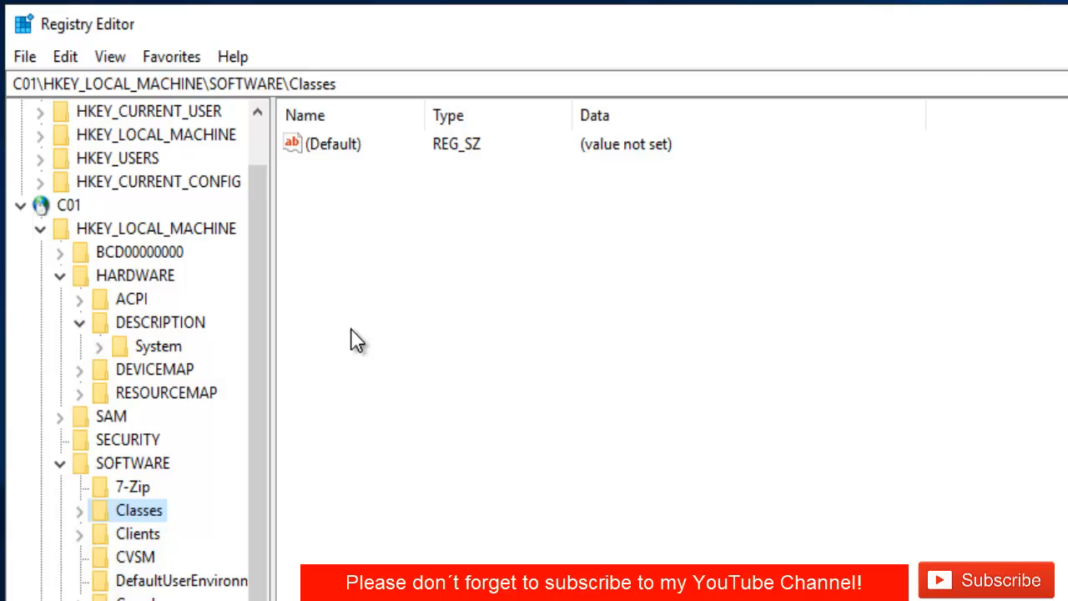
mouse_move(380, 287)
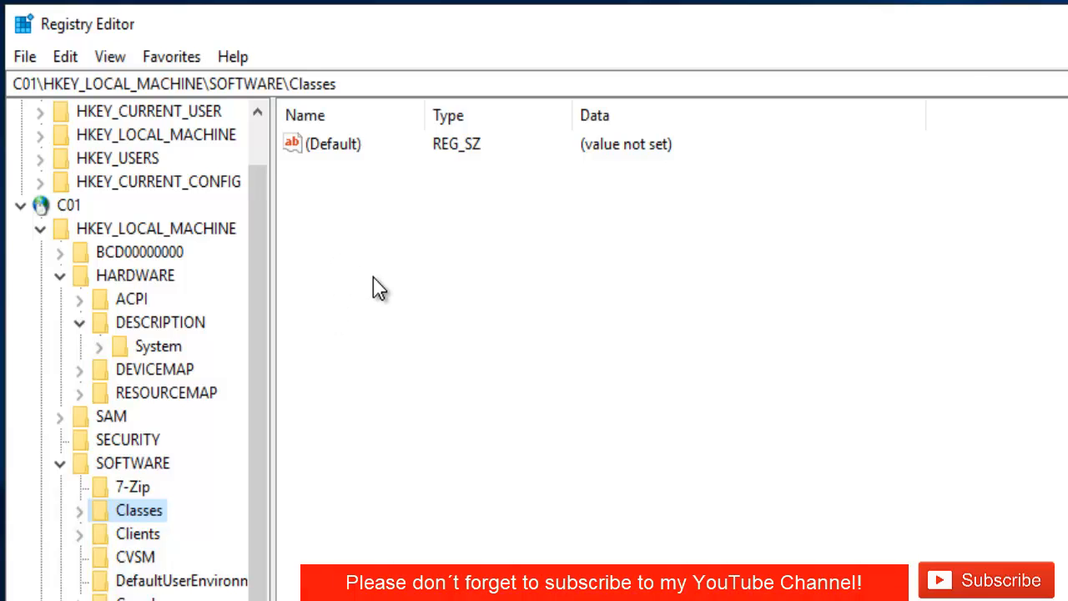